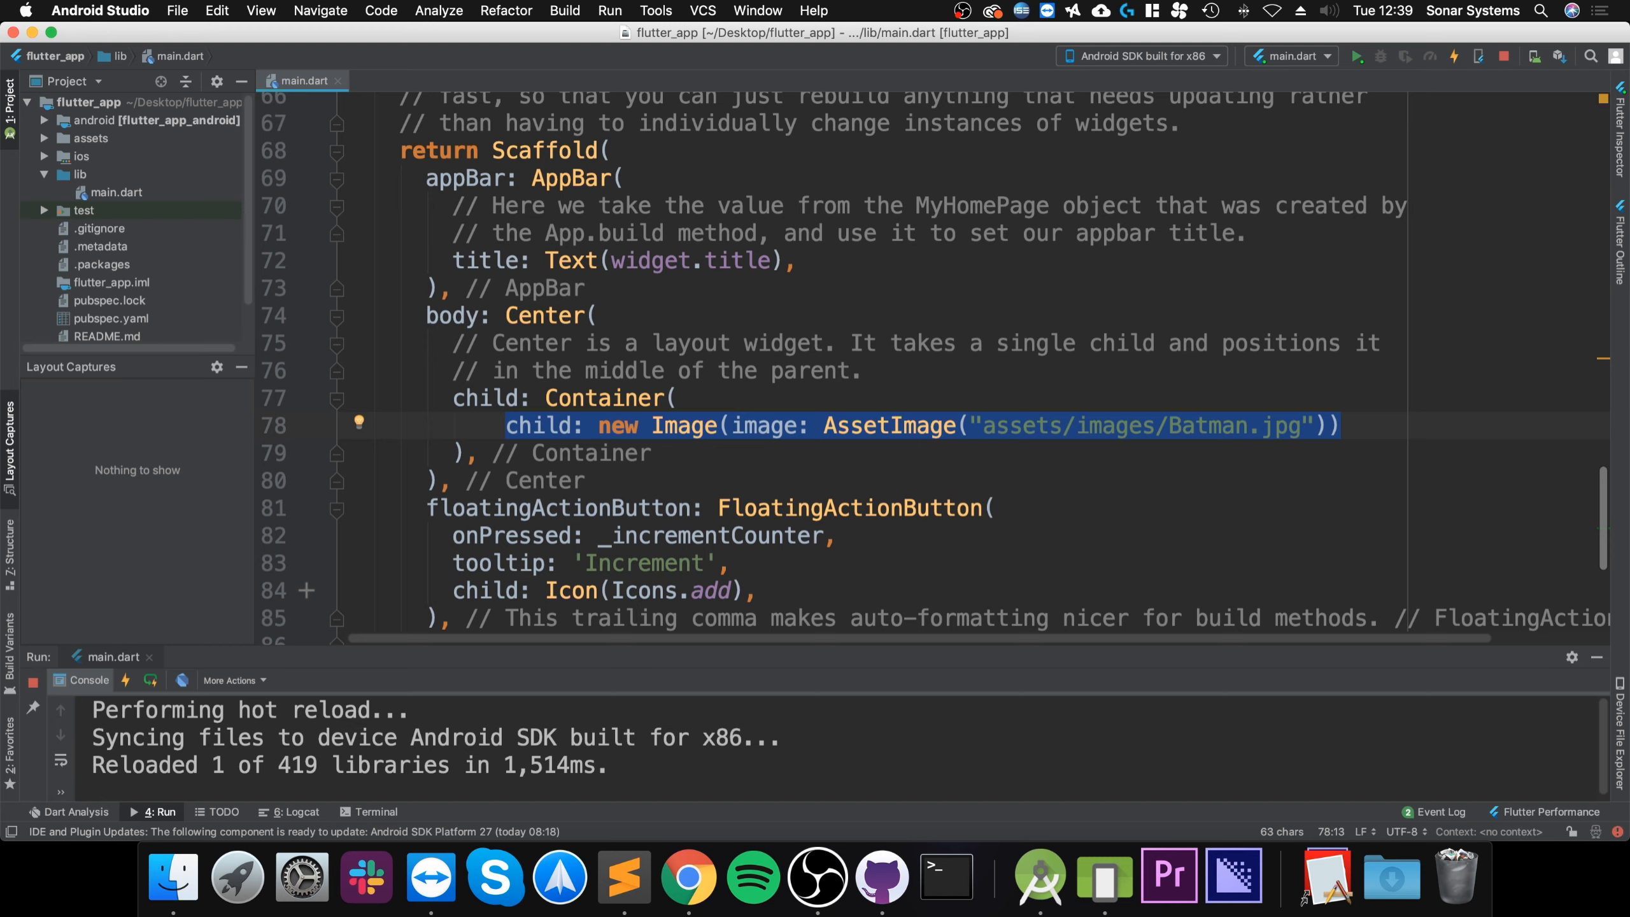
# Move the Batman AssetImage into a new Listener as its child inside the Container
pyautogui.doubleClick(603, 398)
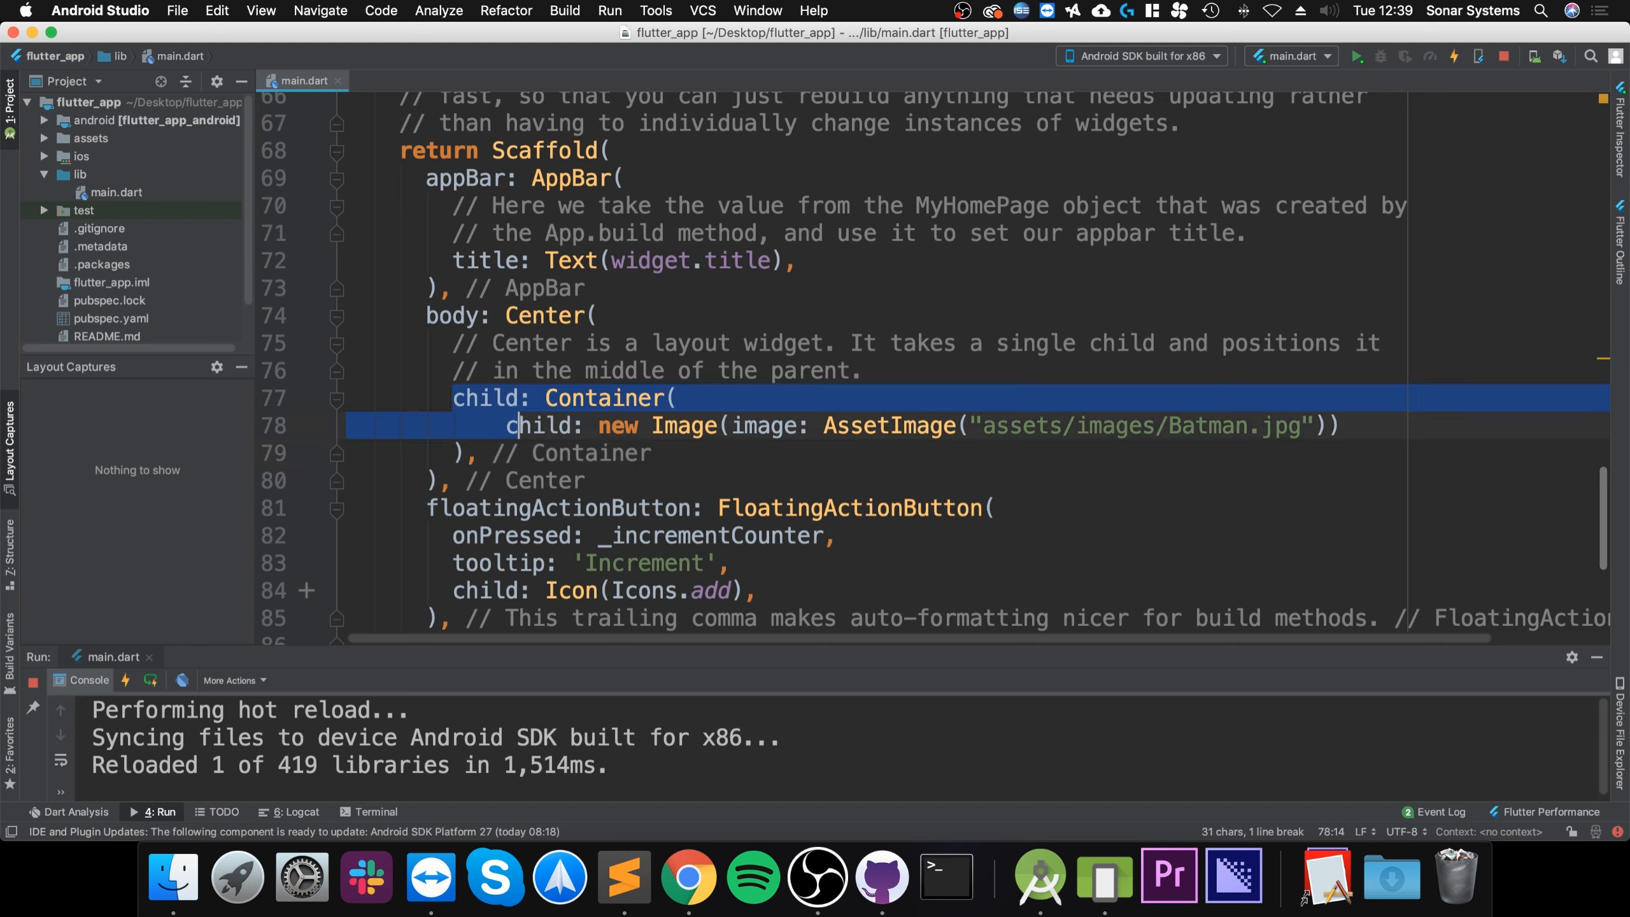
pyautogui.doubleClick(605, 398)
pyautogui.write('child:')
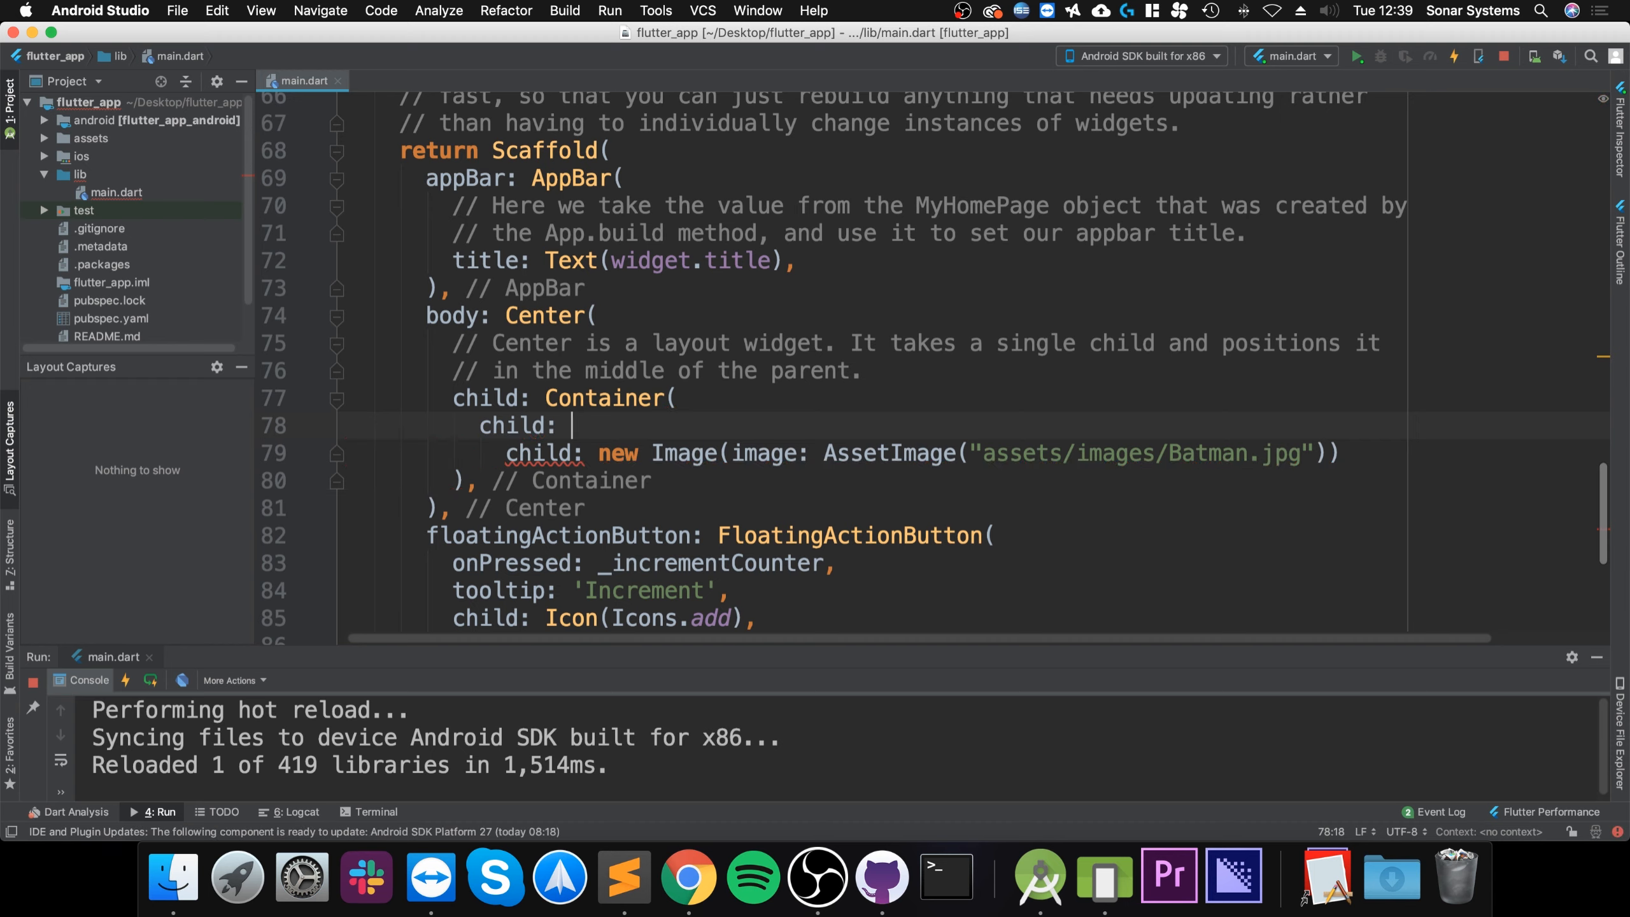
pyautogui.write('Listener()')
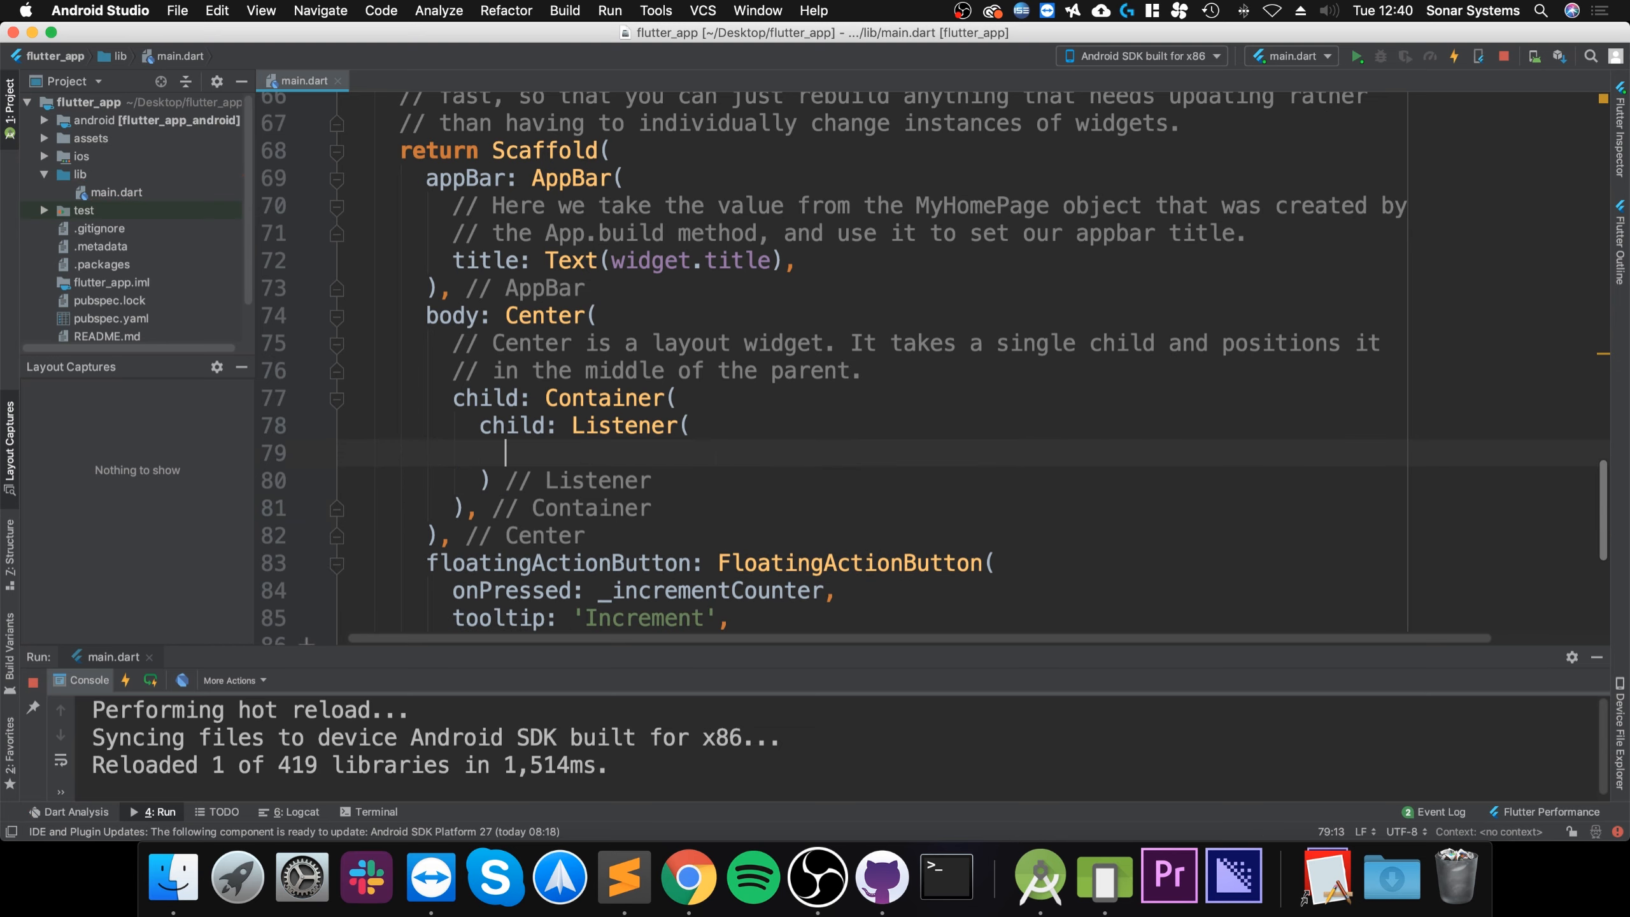
pyautogui.write('child: new Image(image: AssetImage("assets/images/Batman.jpg"))')
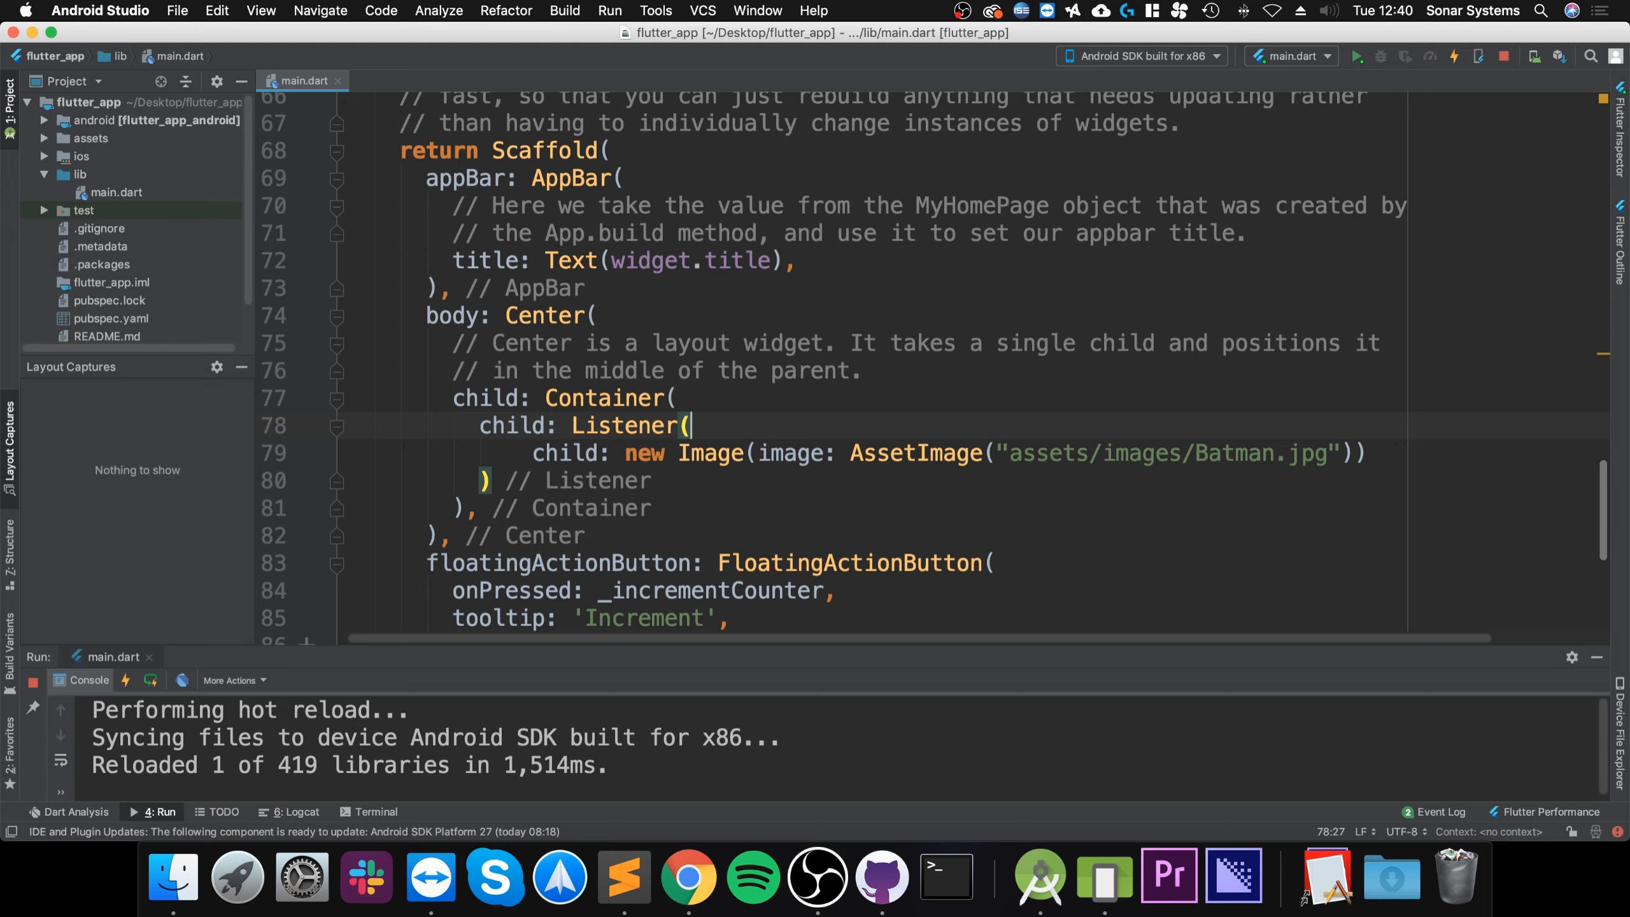
pyautogui.click(124, 683)
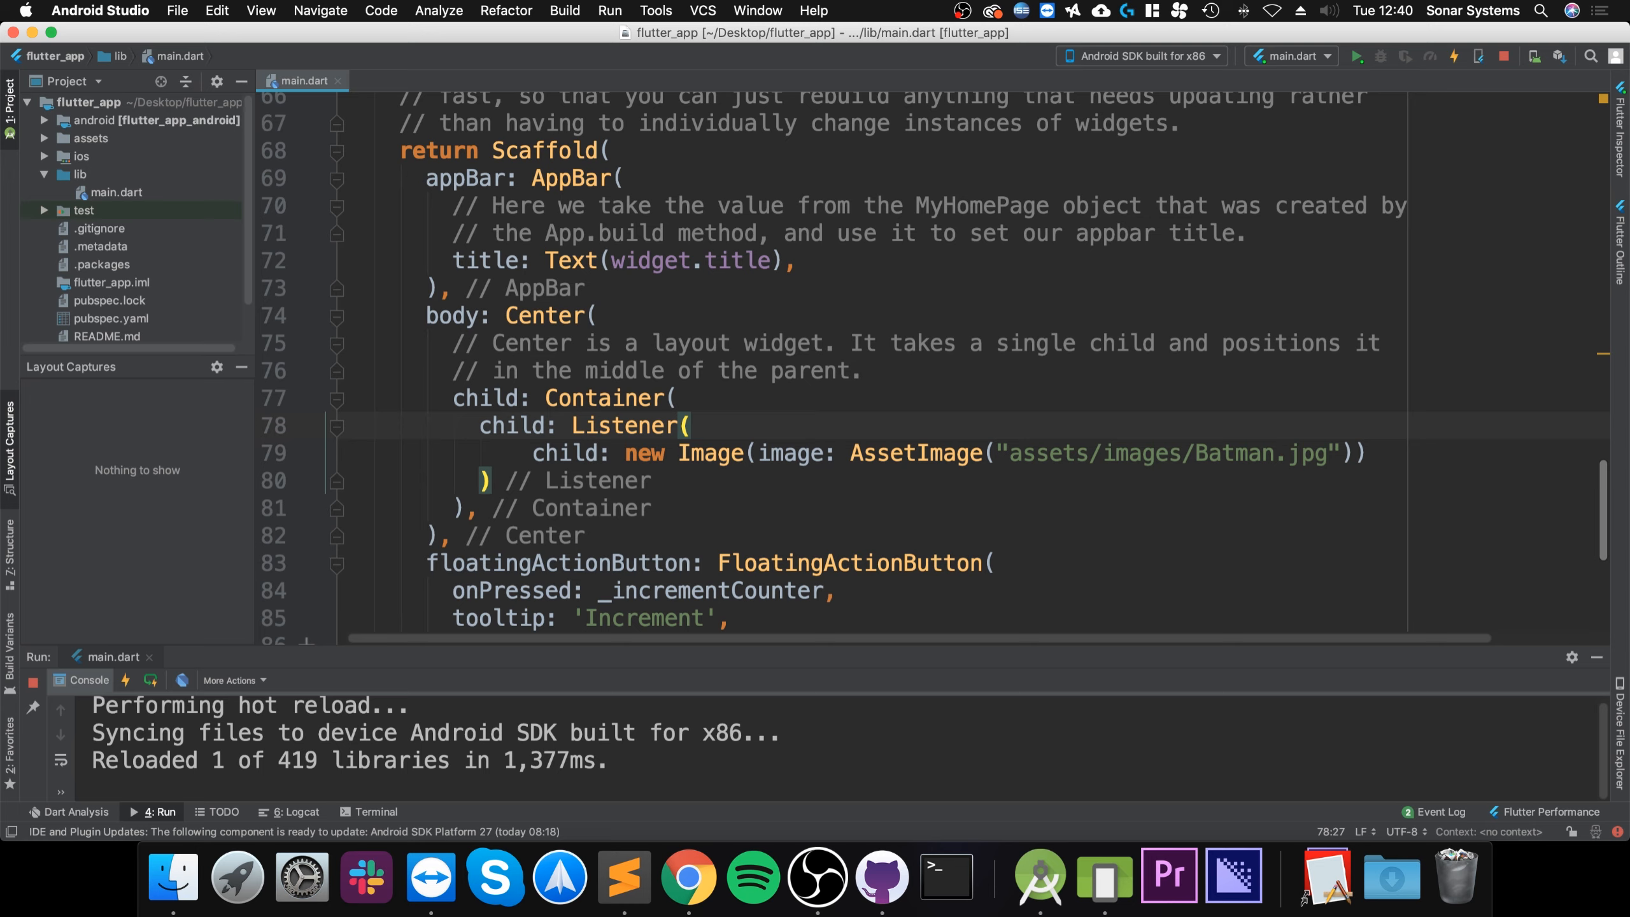
pyautogui.click(866, 370)
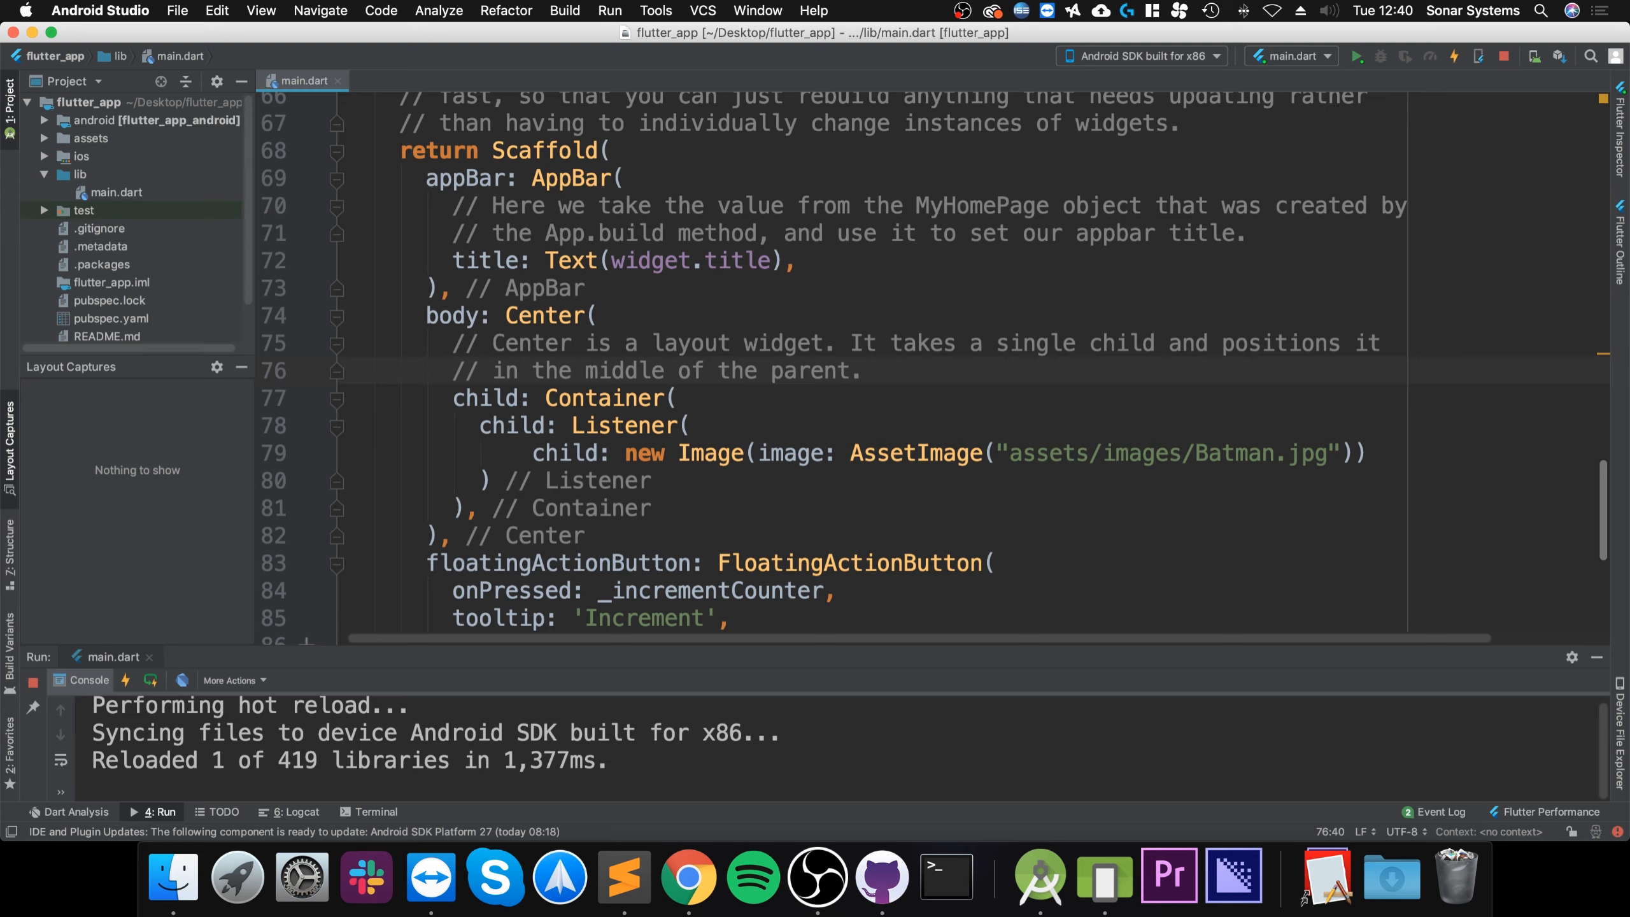
pyautogui.click(864, 371)
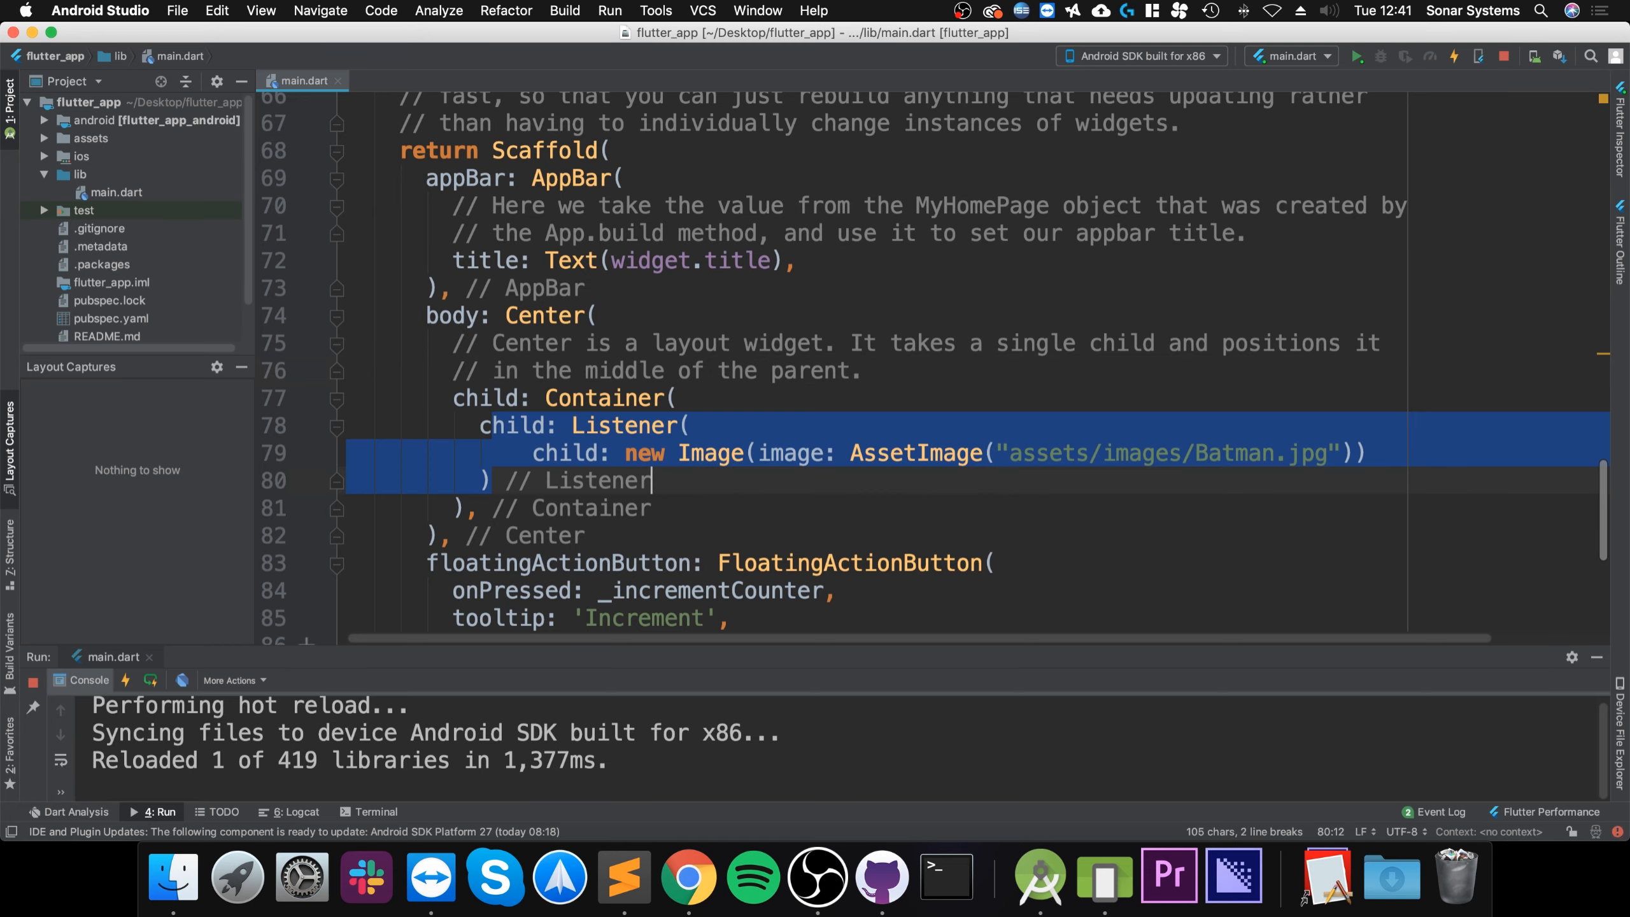
pyautogui.click(708, 452)
pyautogui.write('onPointerDown: ,')
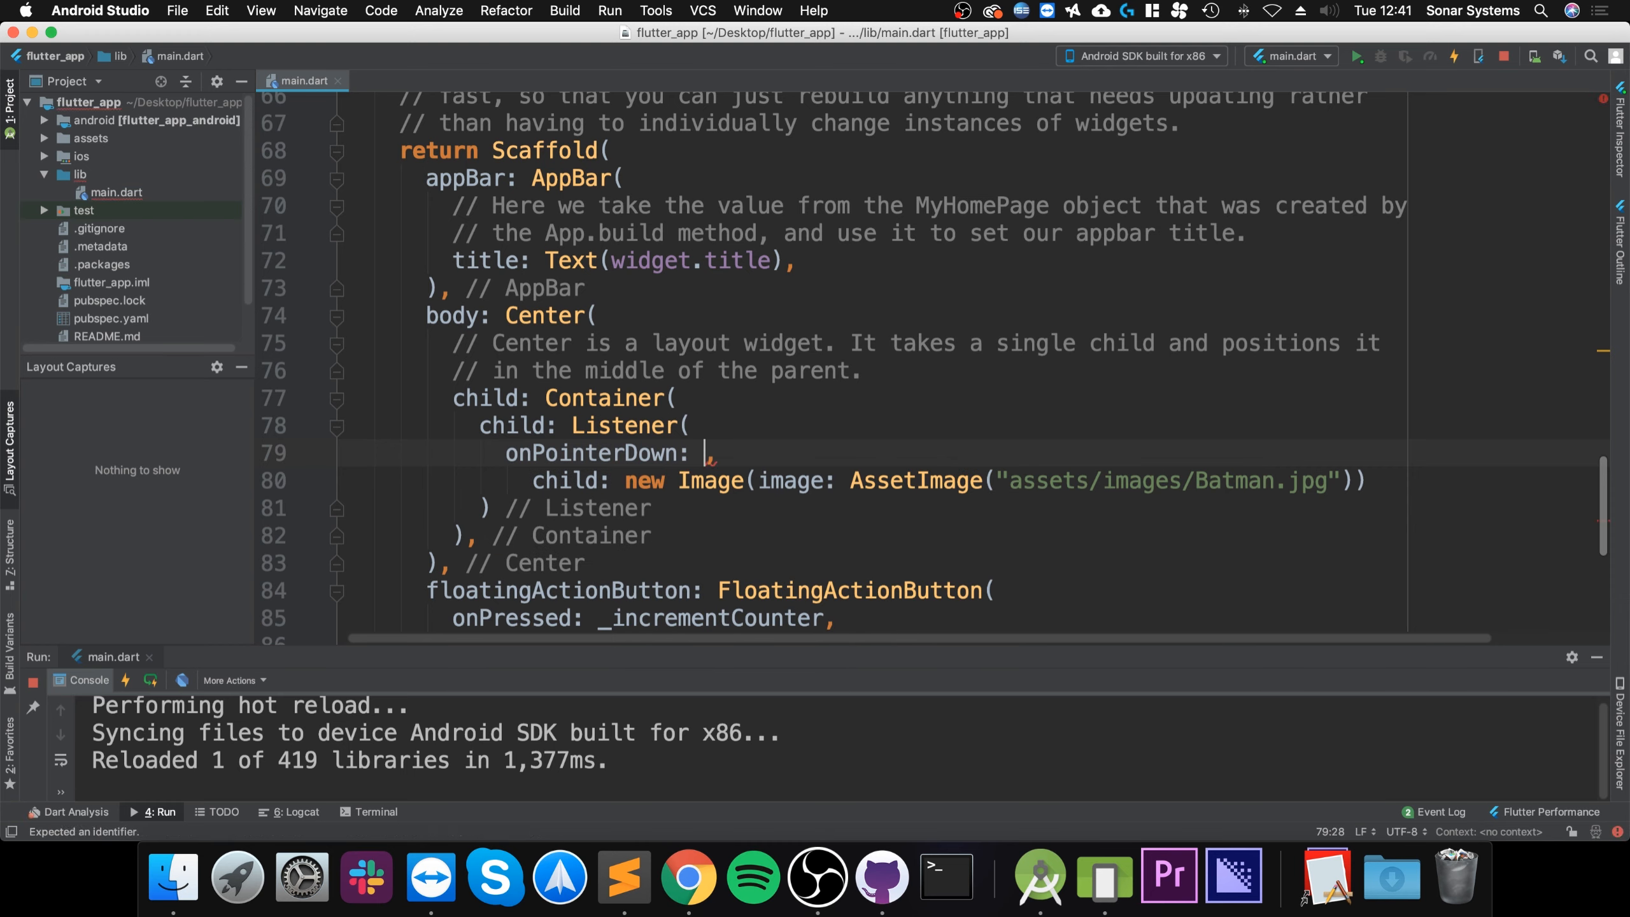
# Declare onPointerDown taking (PointerDownEvent event) with an empty braces body
pyautogui.write('()')
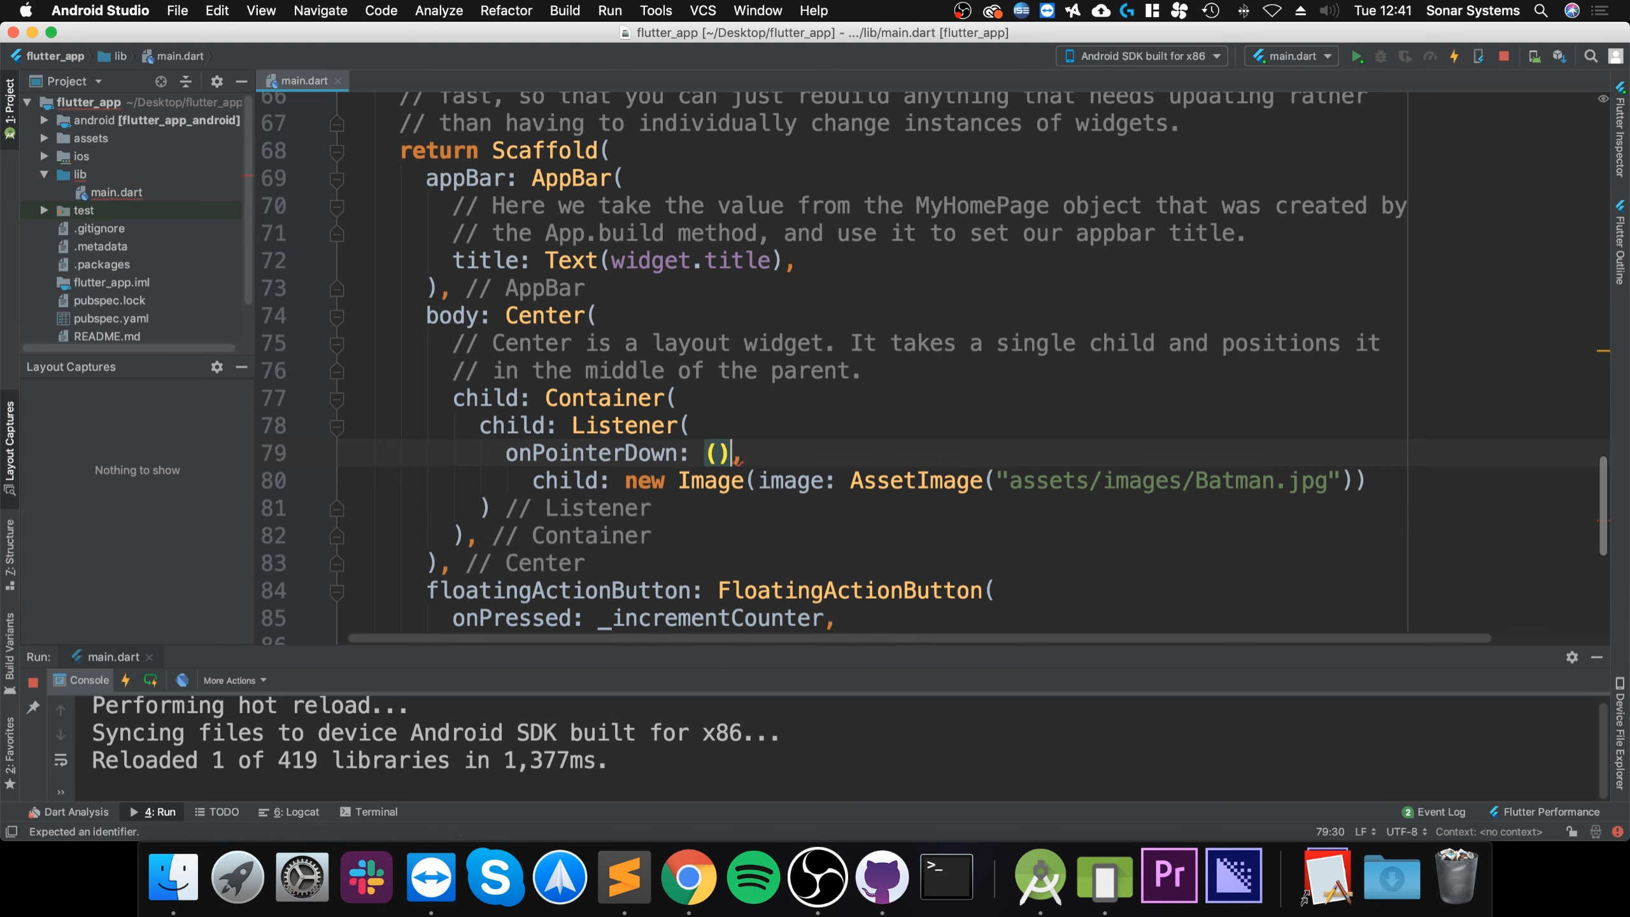
pyautogui.write('PointerDownEvent event')
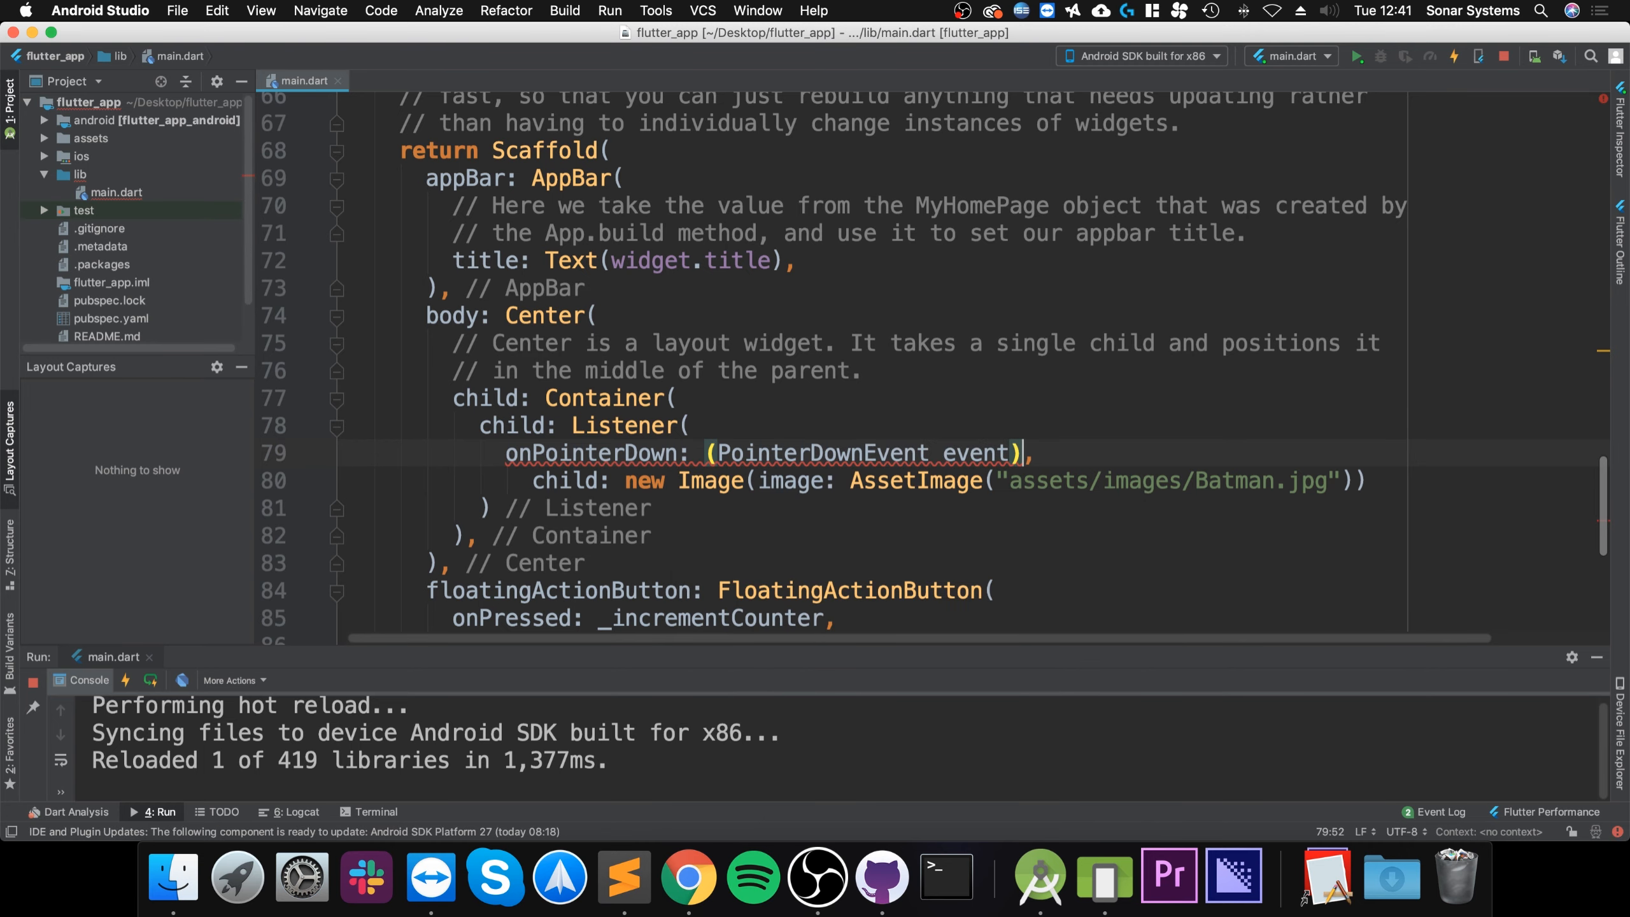
pyautogui.write('{')
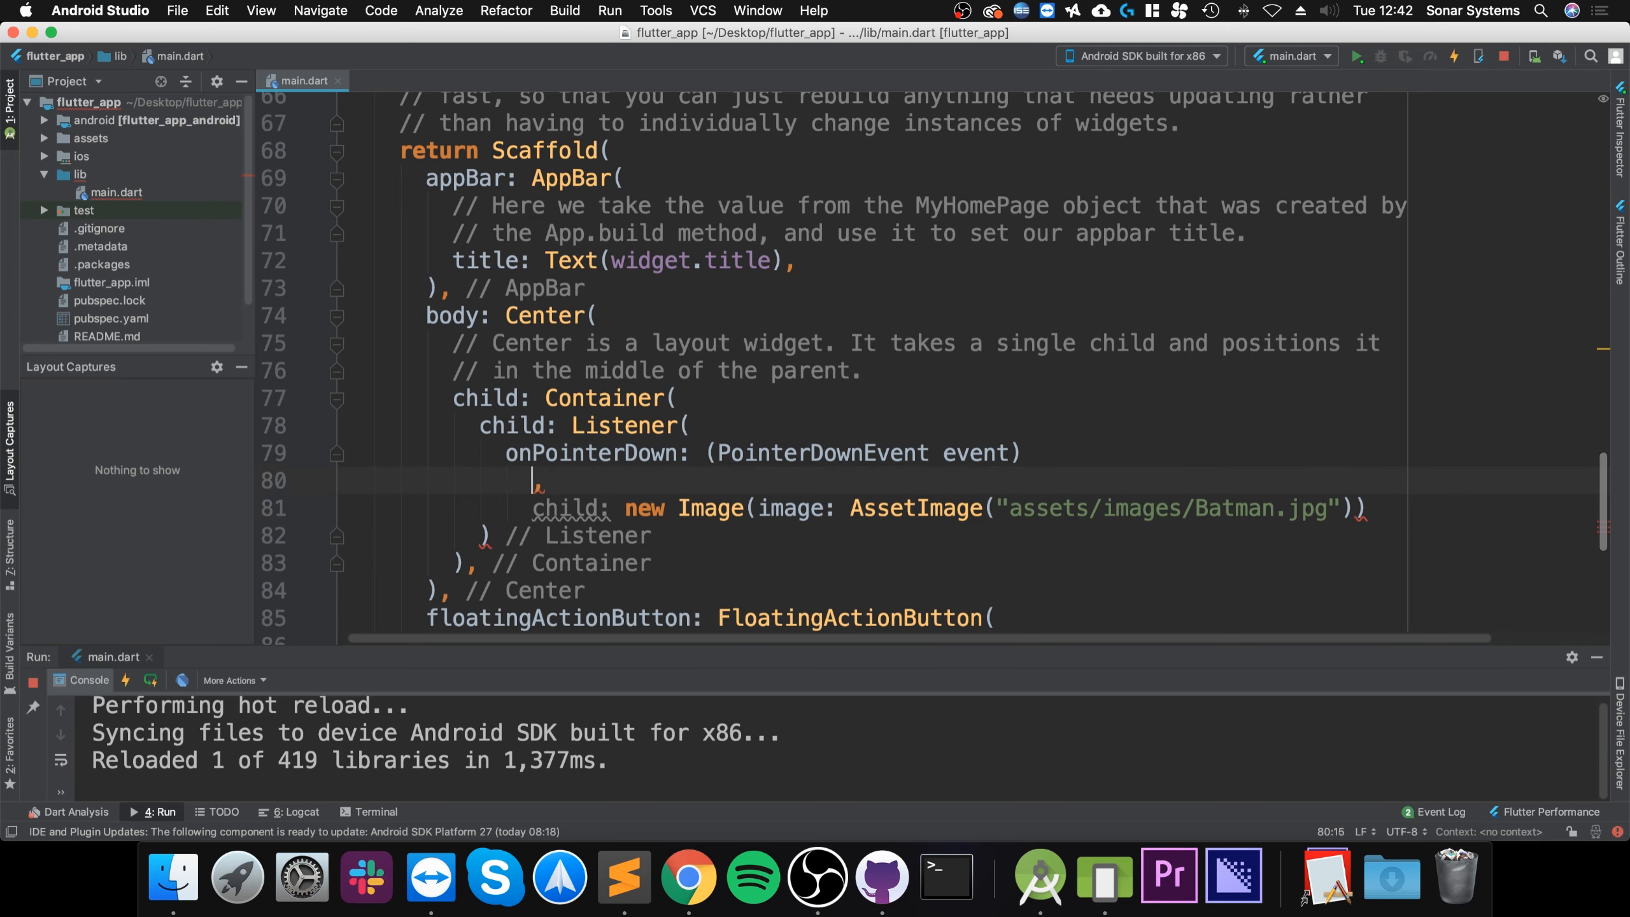
pyautogui.write('{')
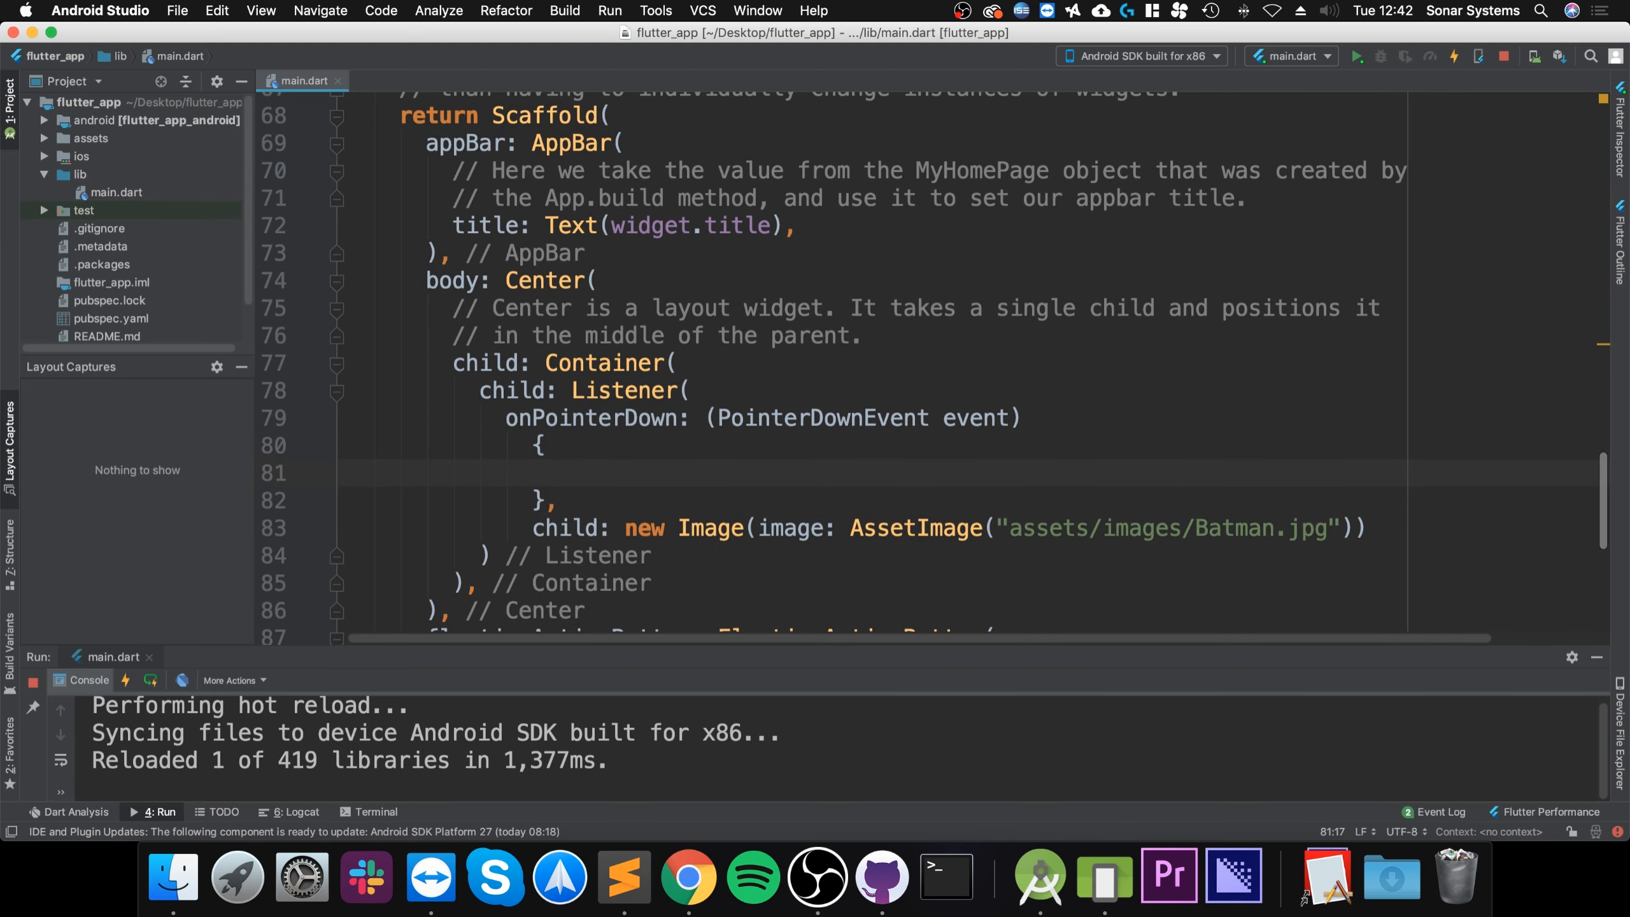
# Fill the handler body with print("Clicked")
pyautogui.click(558, 473)
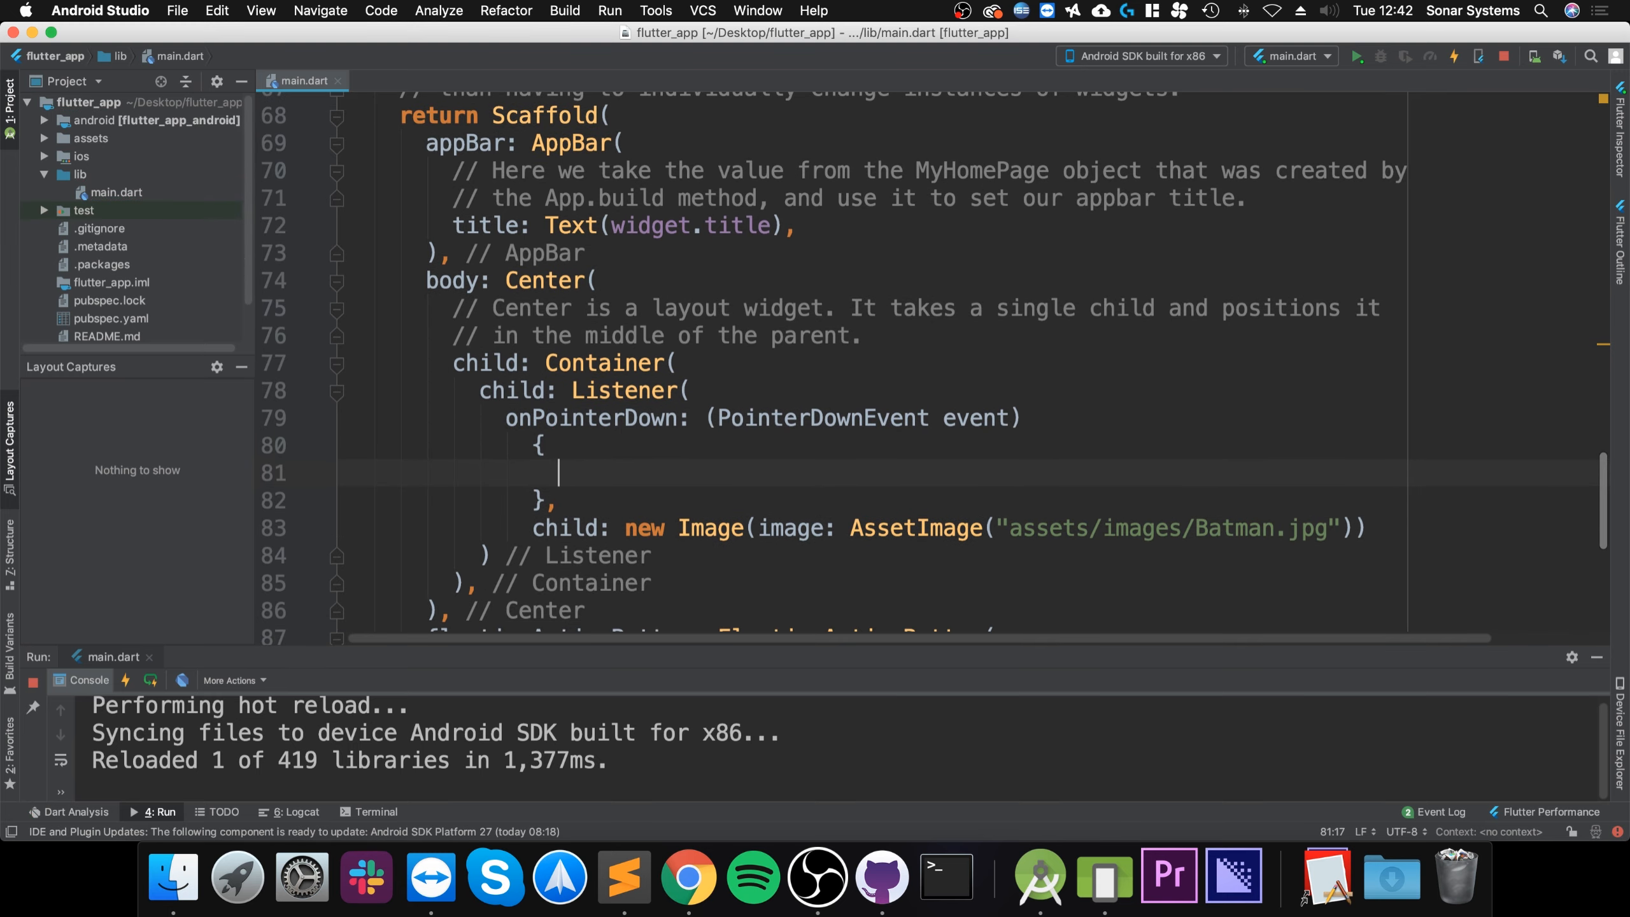
pyautogui.write('print("");')
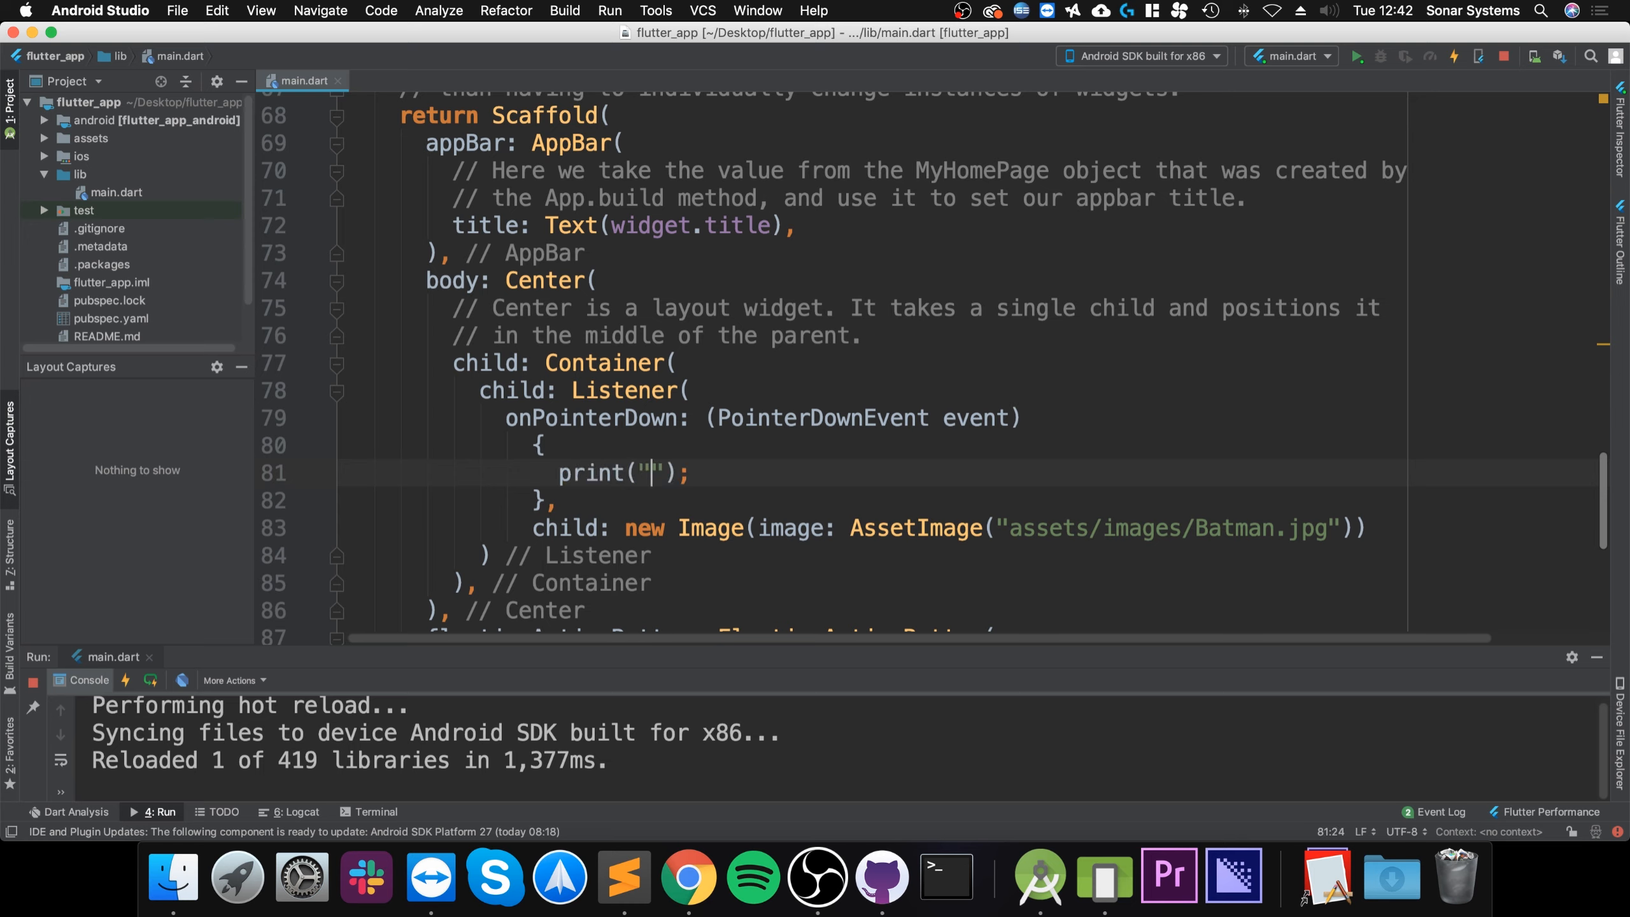
pyautogui.write('Cl')
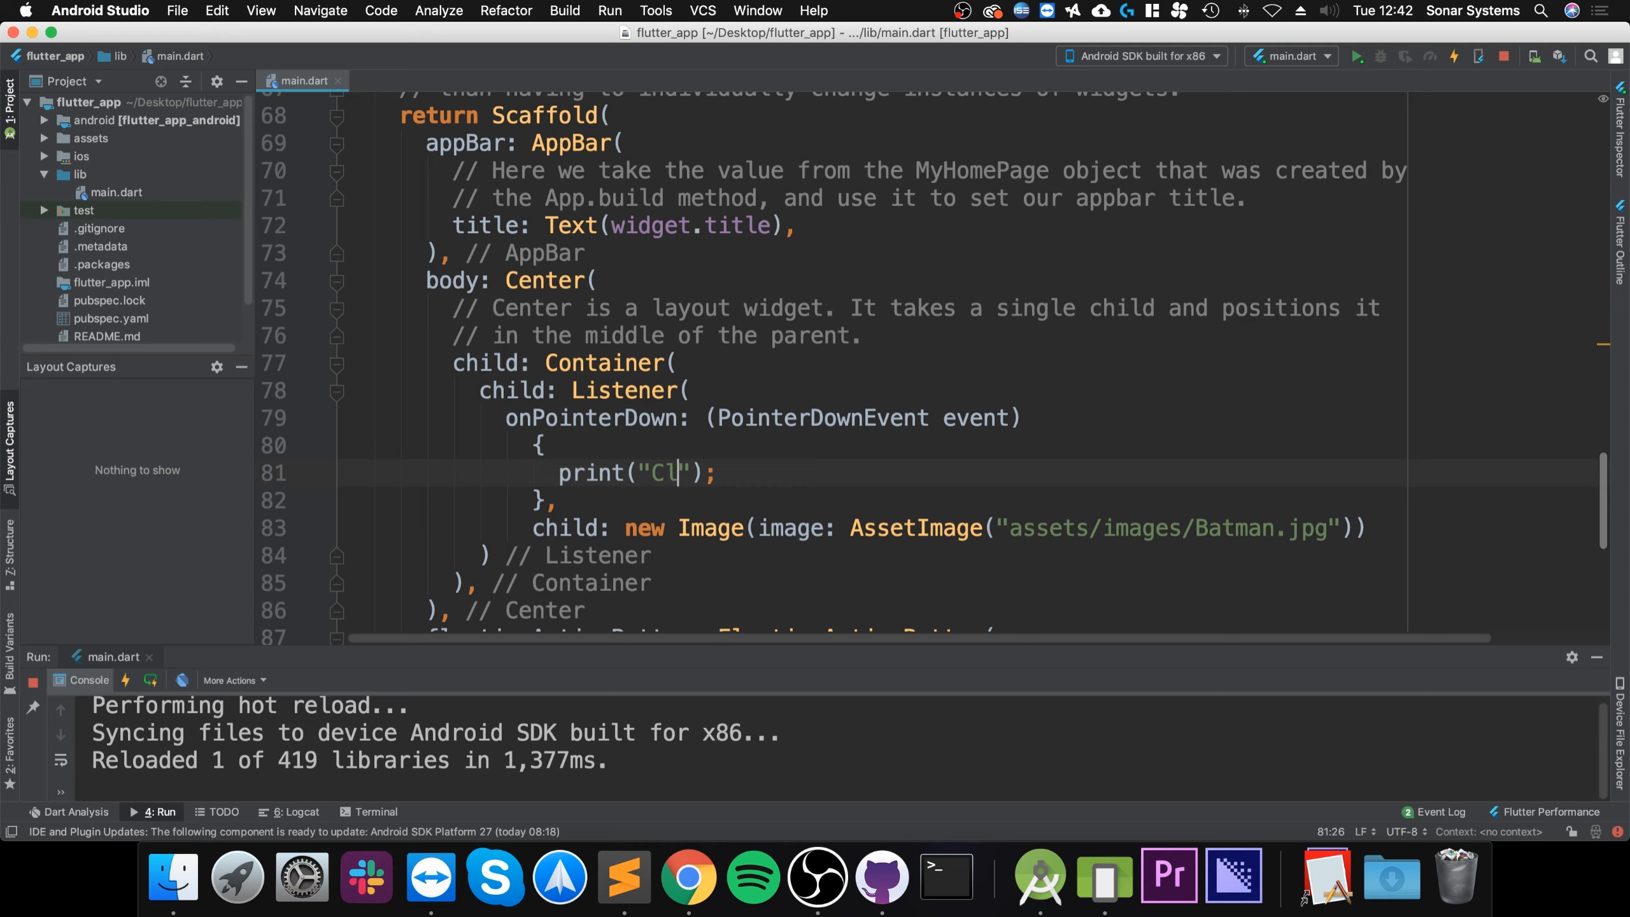
pyautogui.write('icked')
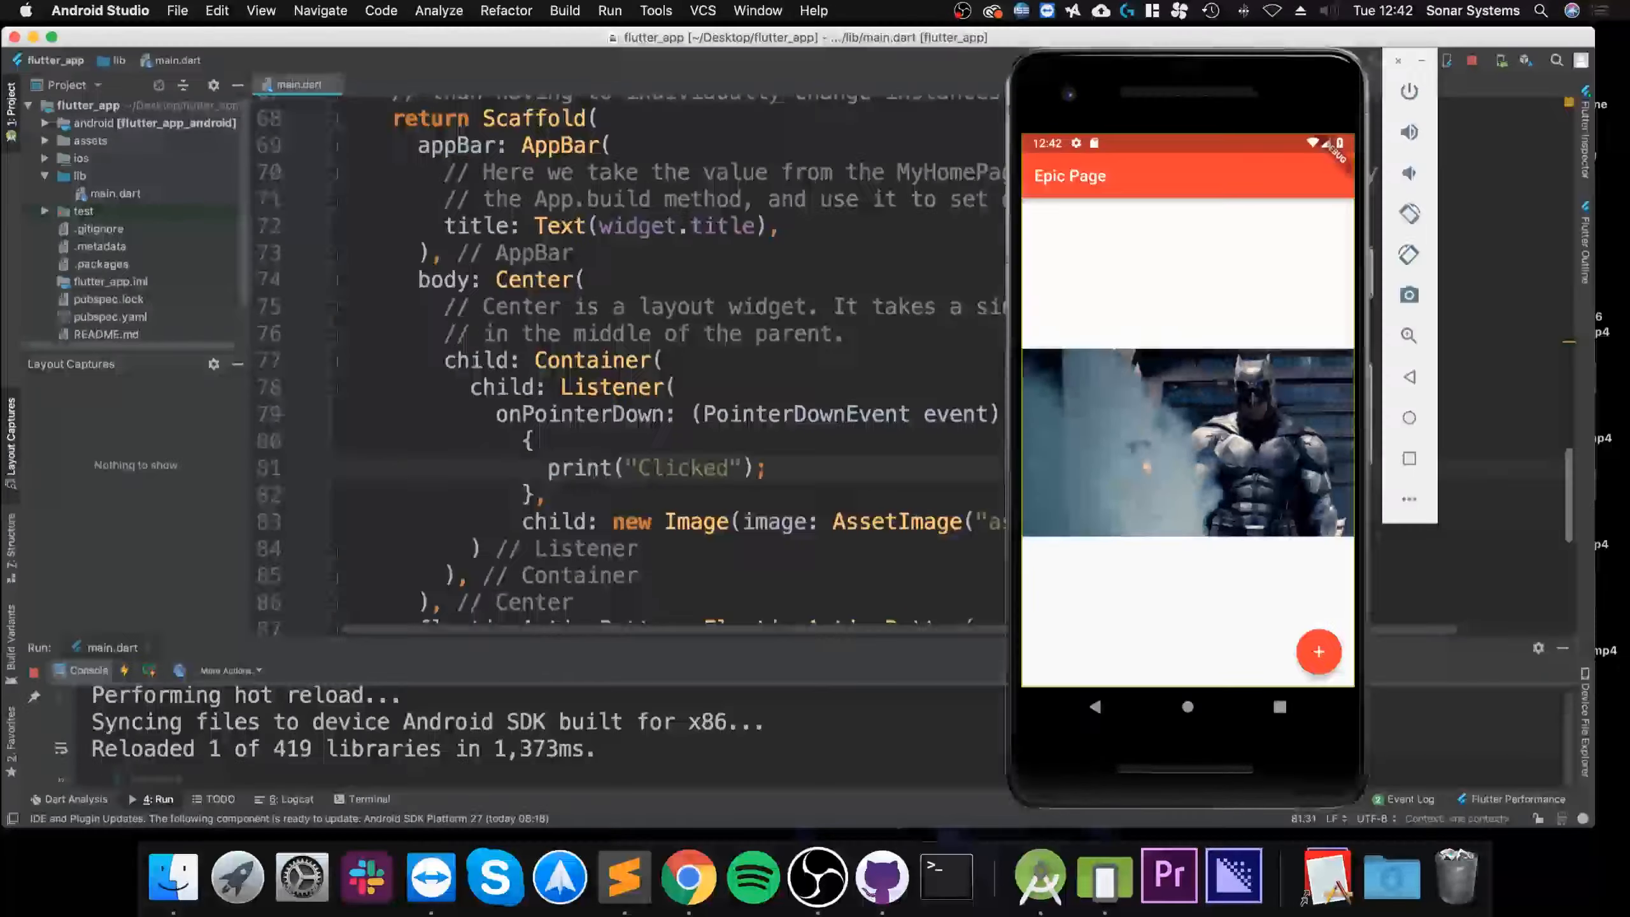
# Tap the Batman image in the emulator twice so "Clicked" appears in the Run console
pyautogui.click(1187, 437)
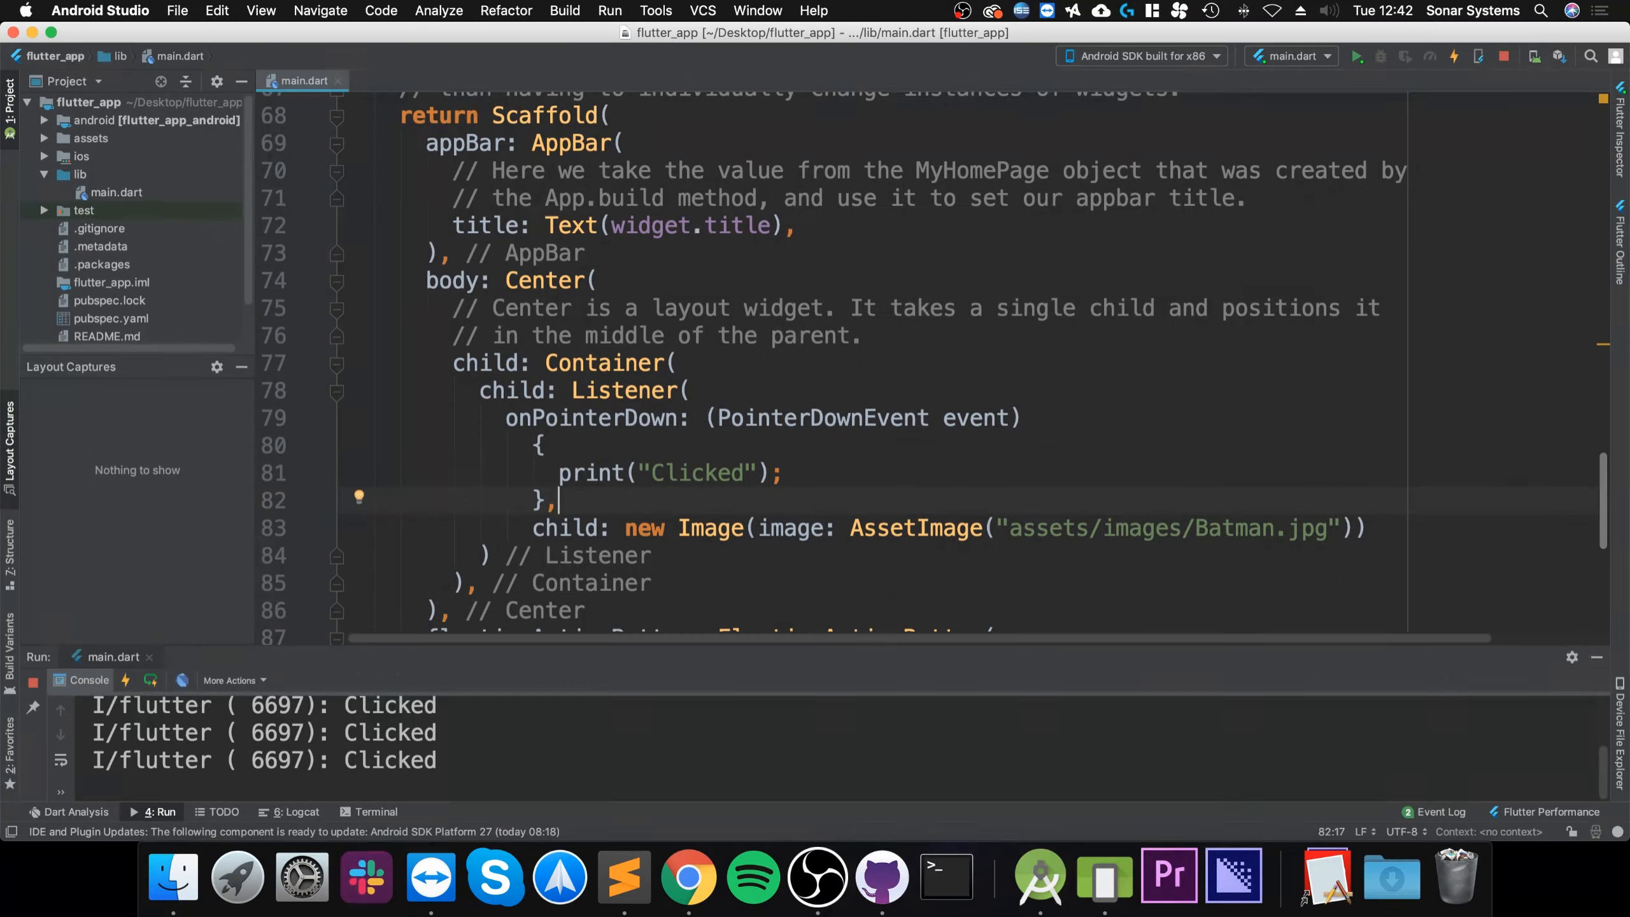
pyautogui.click(596, 280)
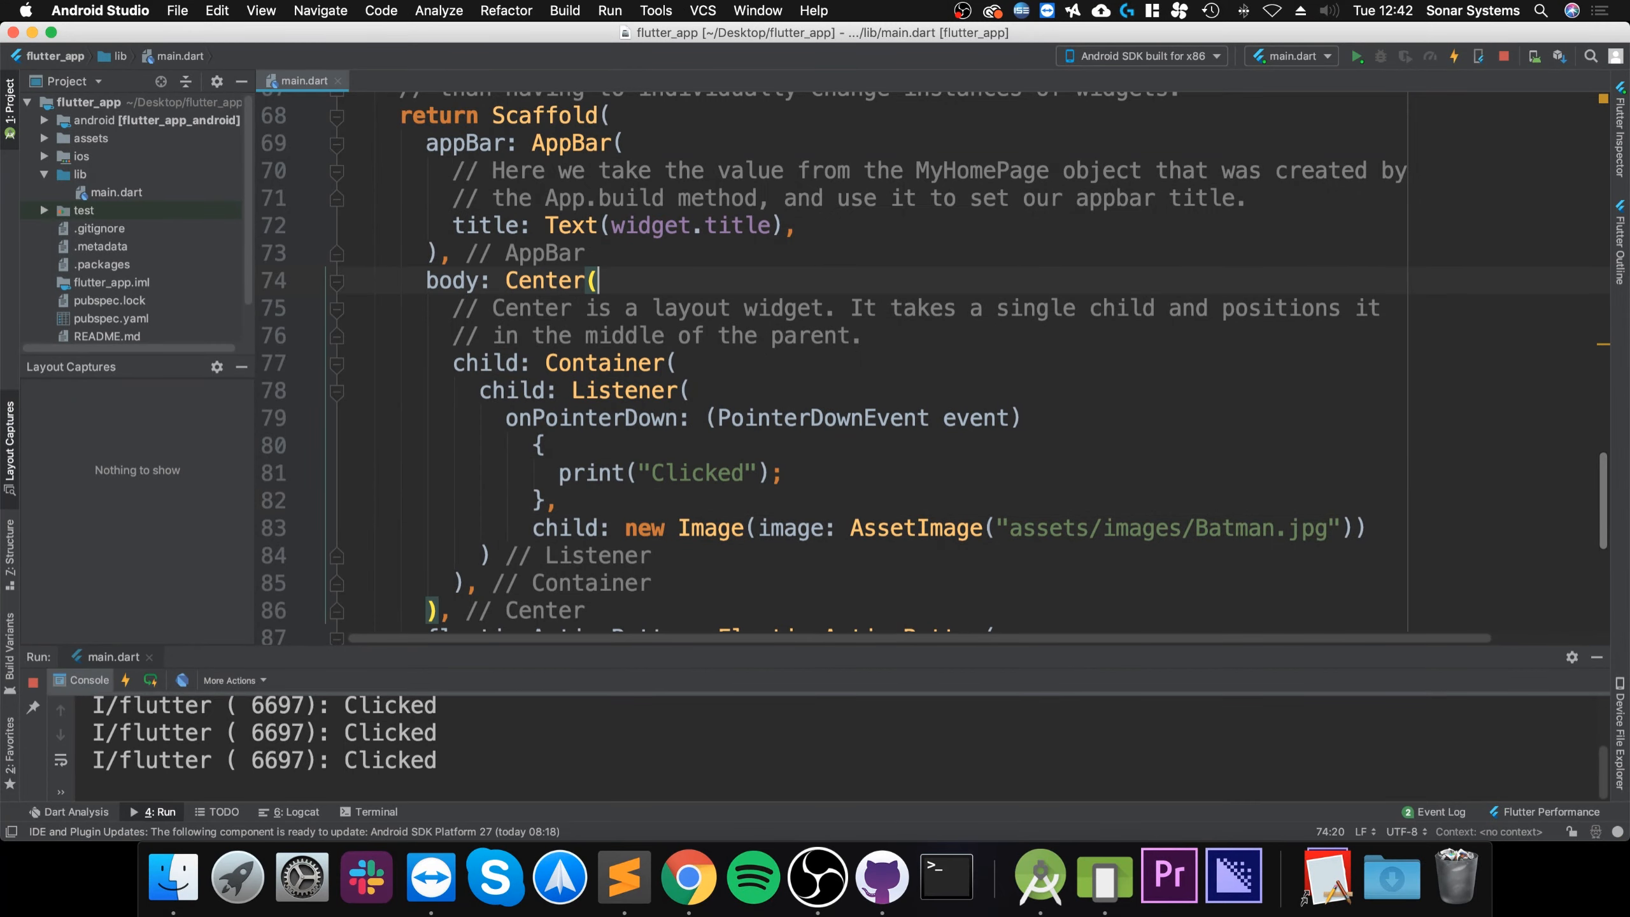
pyautogui.click(182, 680)
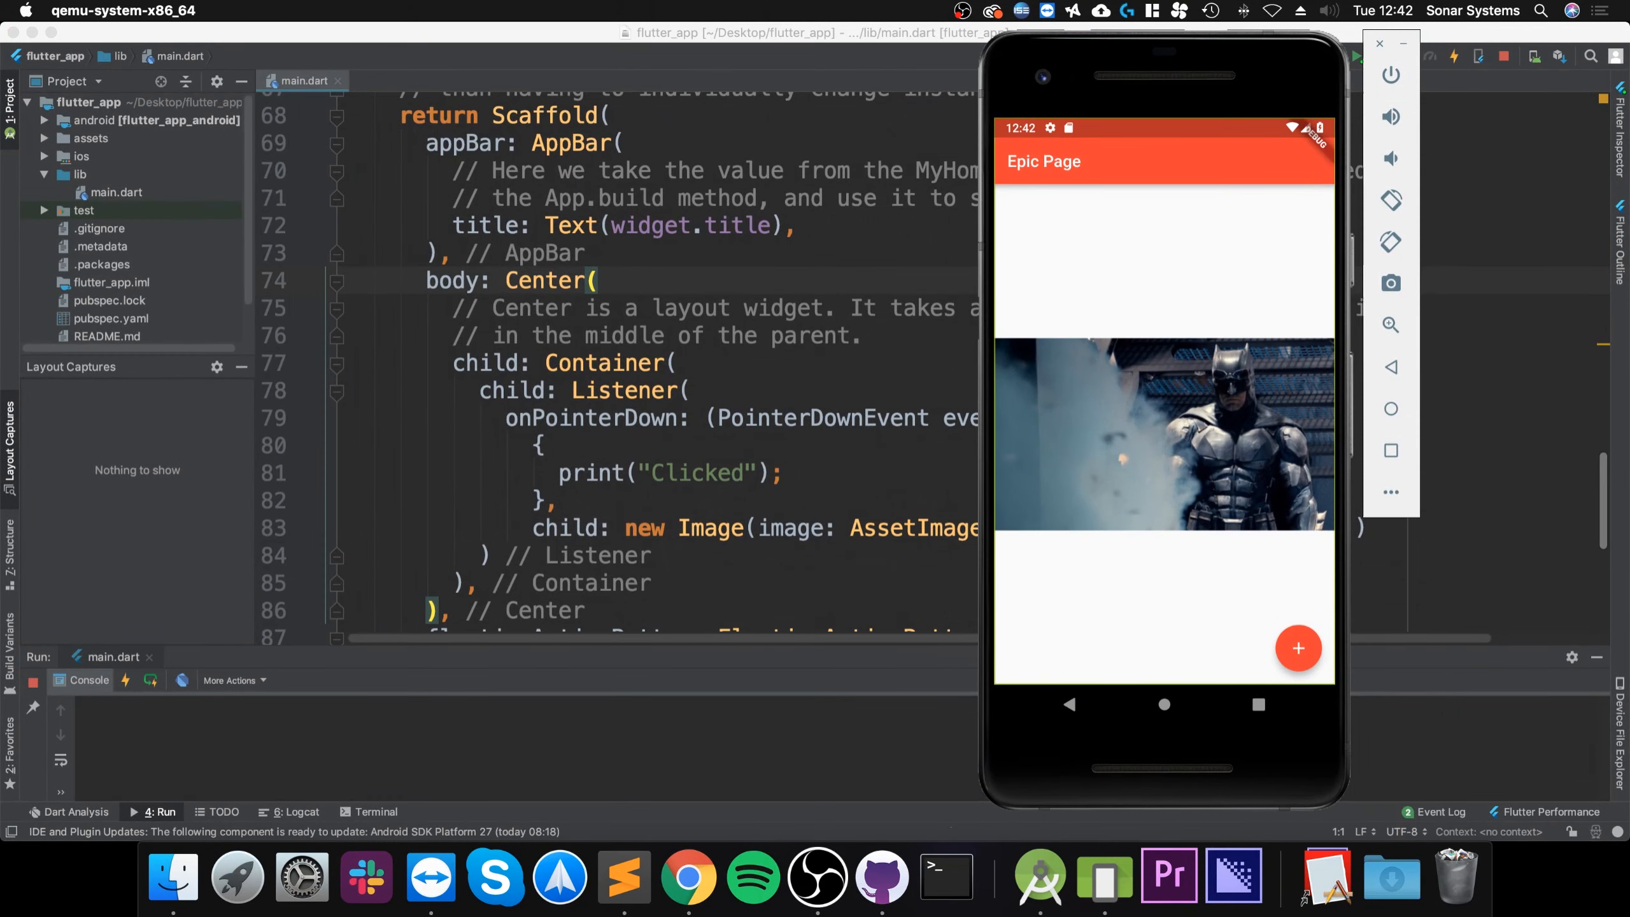
pyautogui.click(1163, 433)
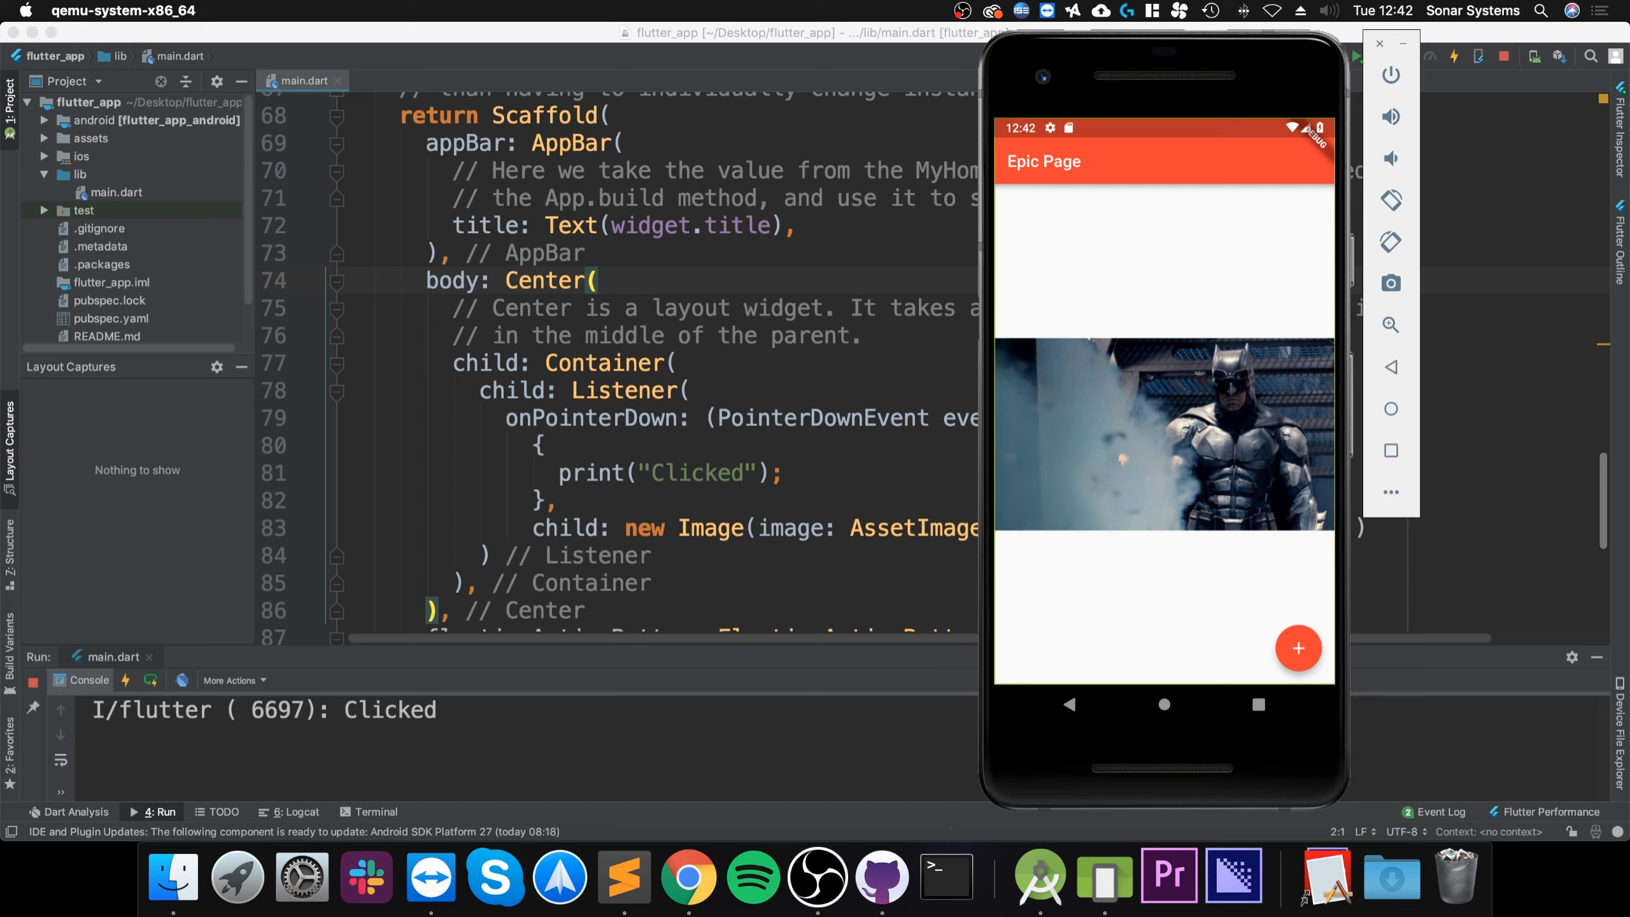
pyautogui.click(1163, 434)
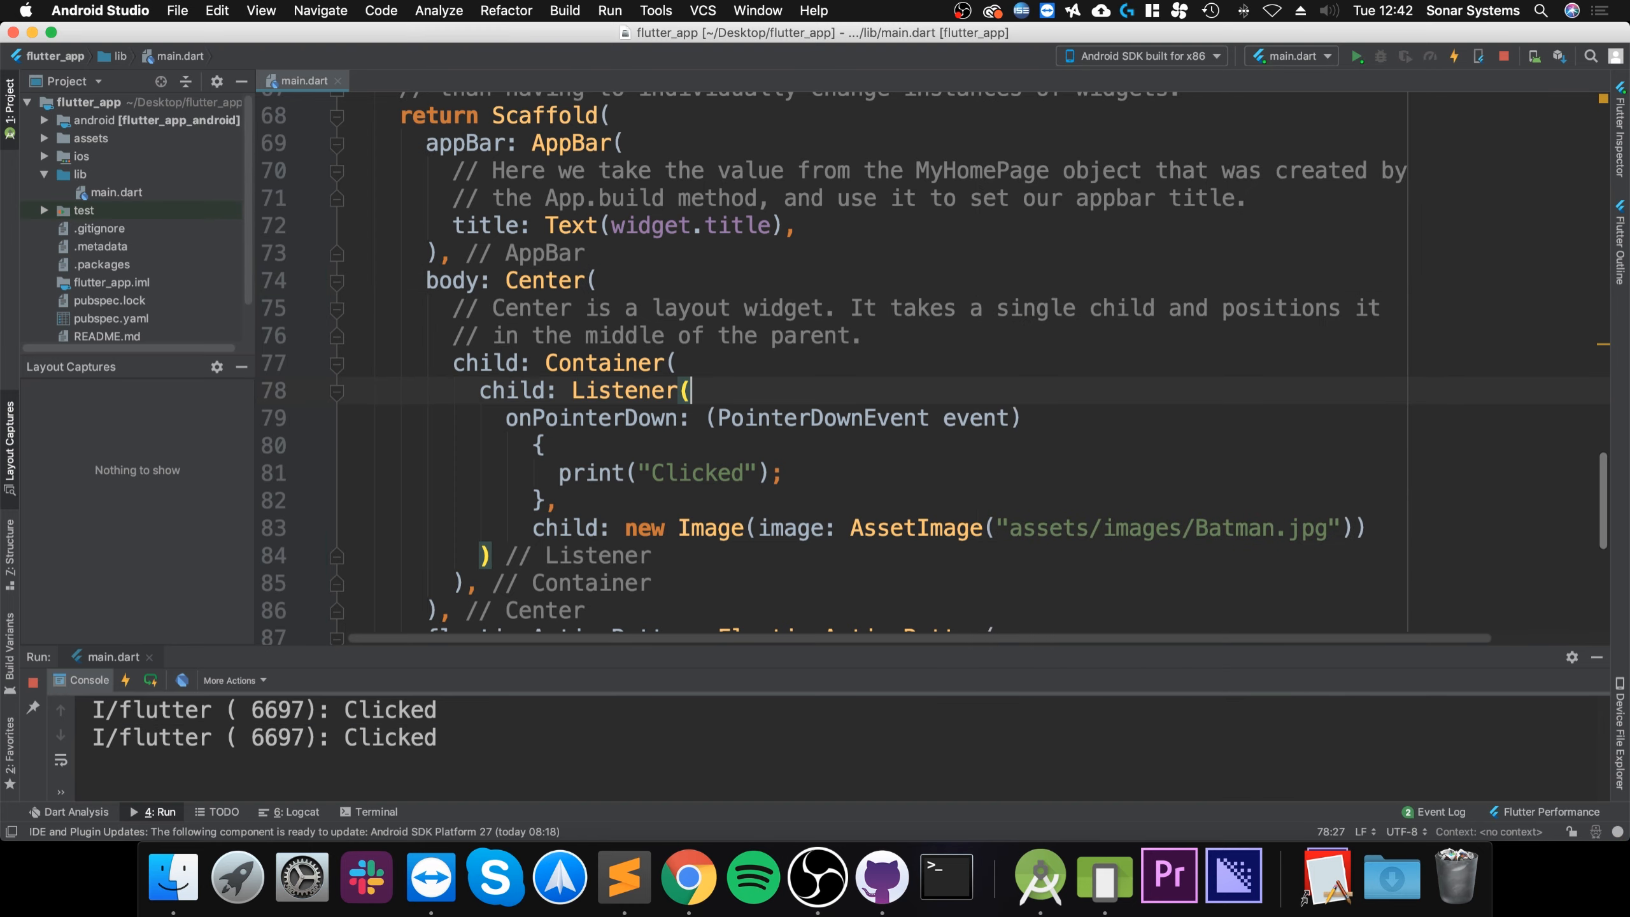
# Add print(event) below print("Clicked") and tap the image to log PointerDownEvent offsets
pyautogui.write('print')
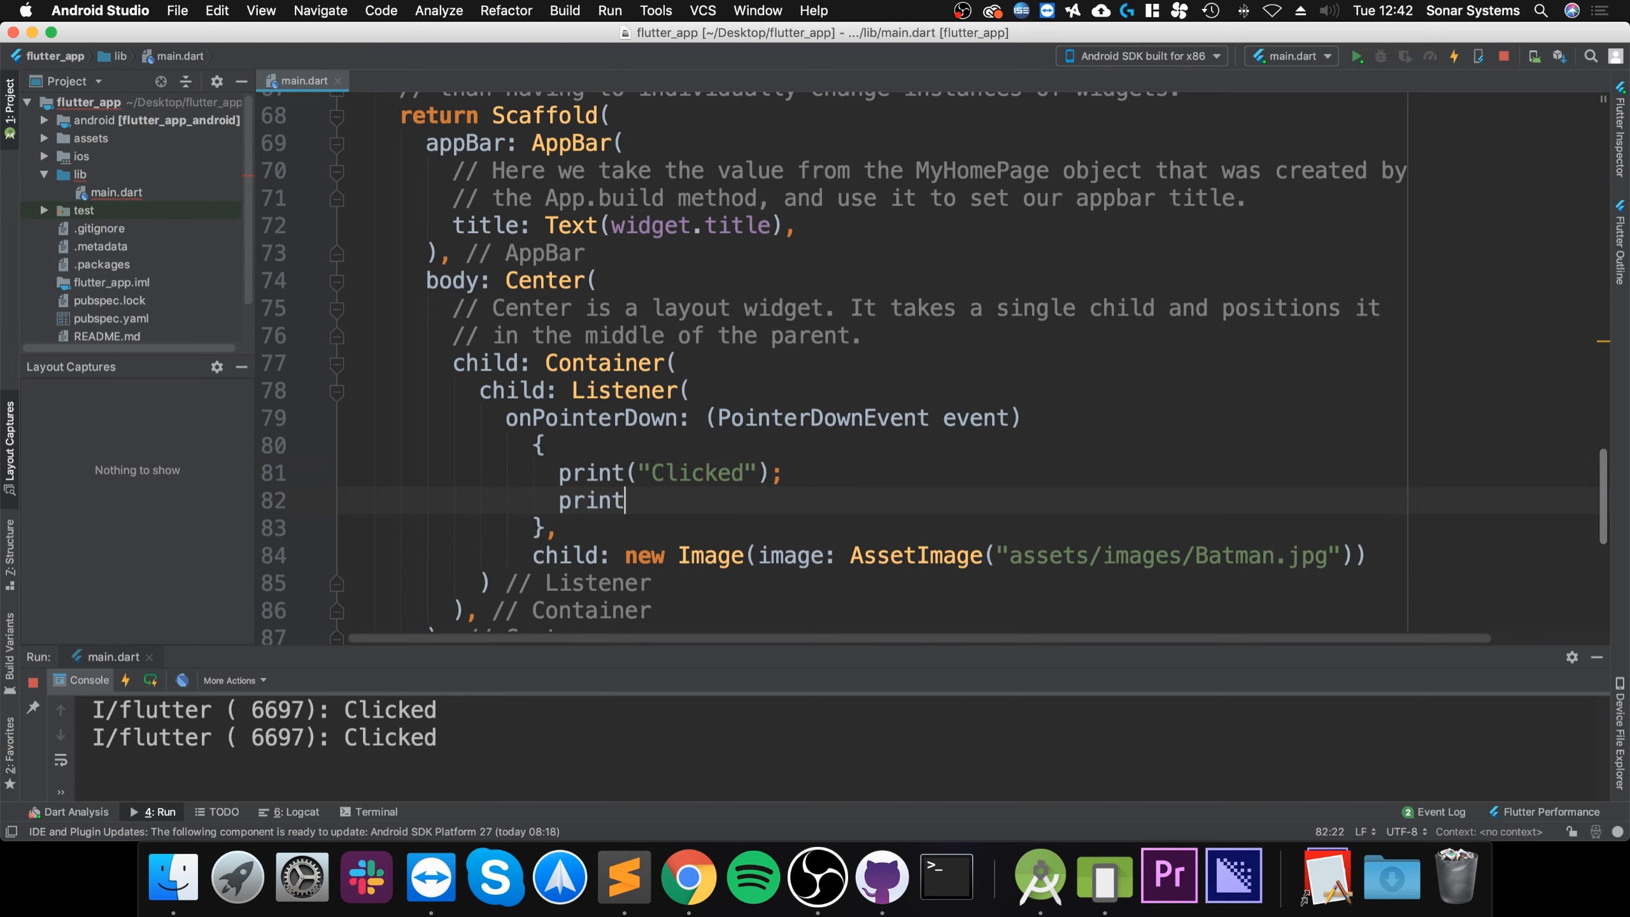
pyautogui.write('(event);')
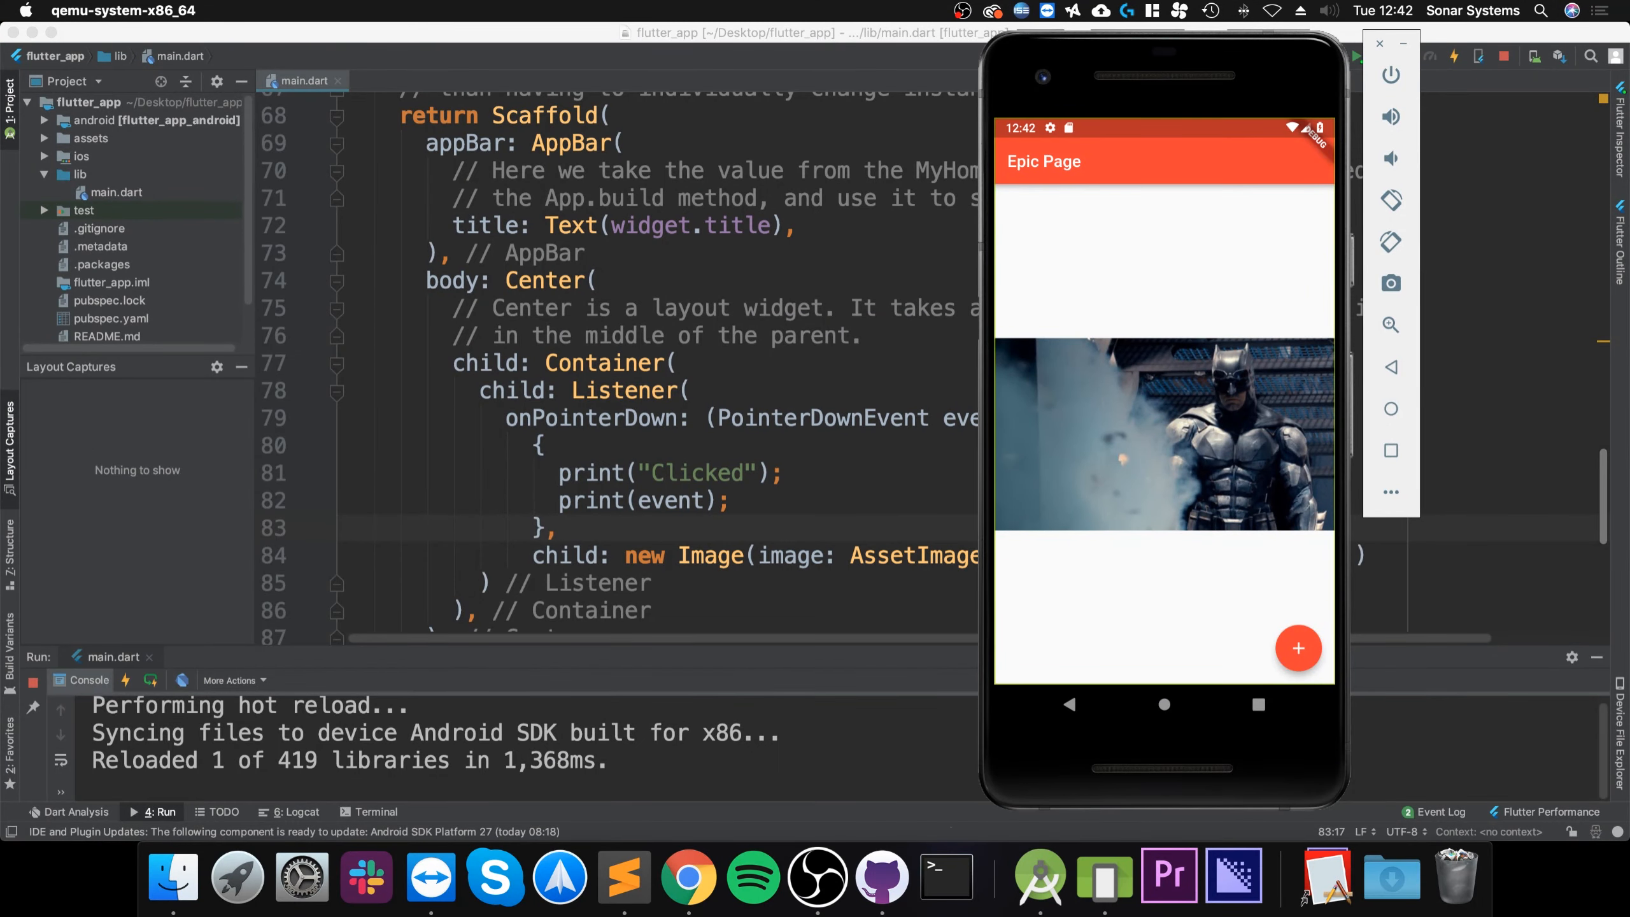
pyautogui.click(1164, 437)
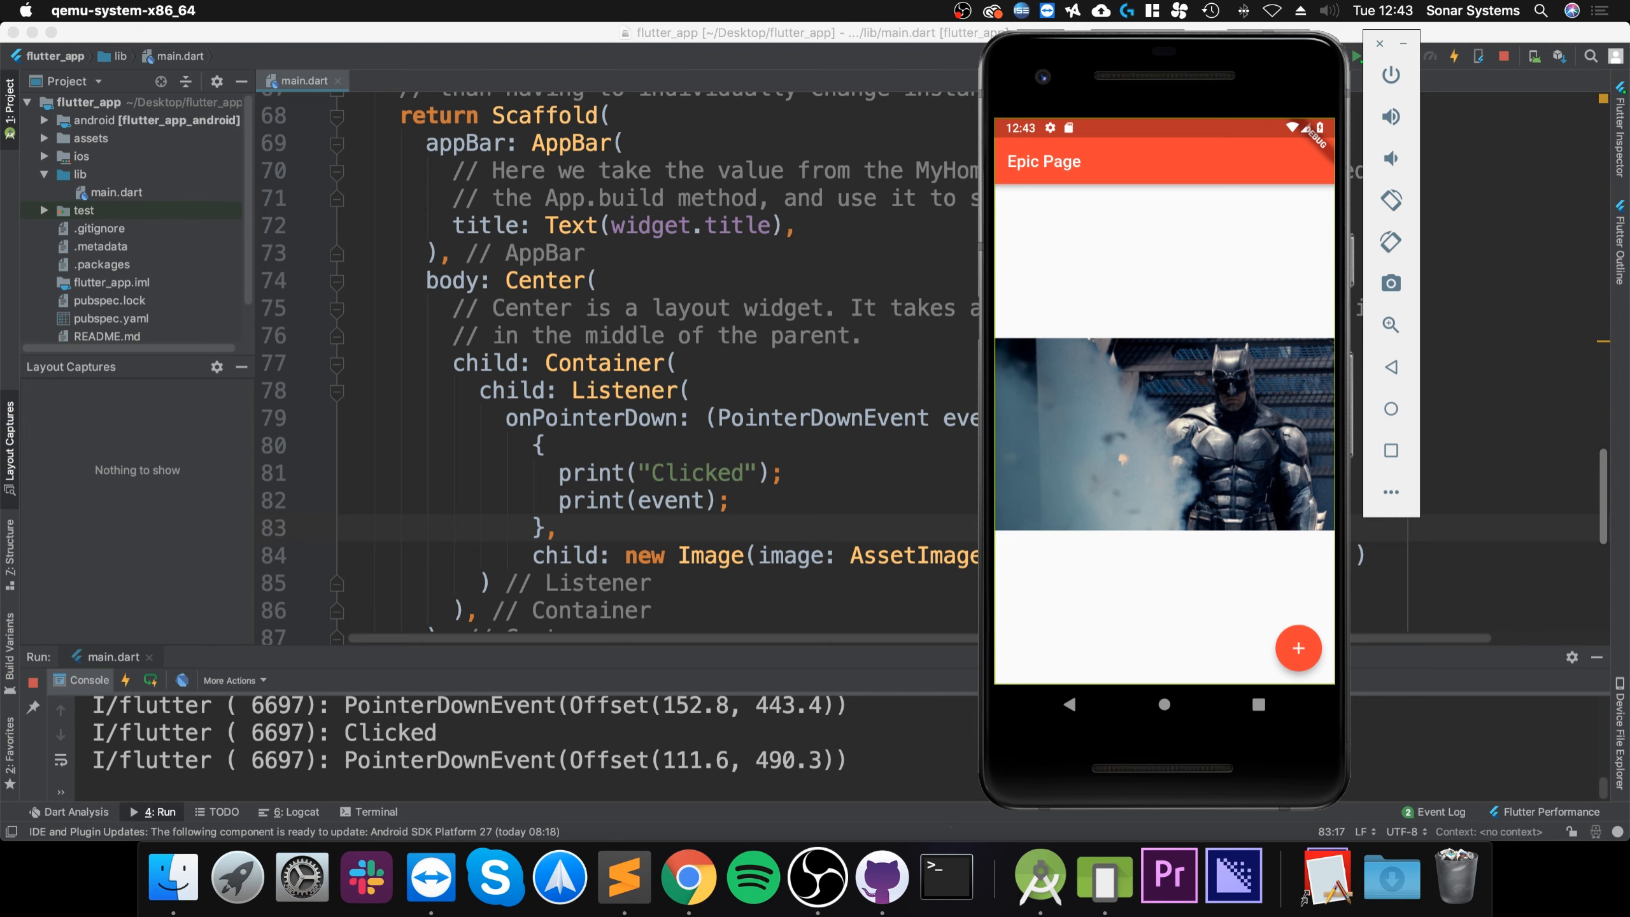
pyautogui.click(1378, 42)
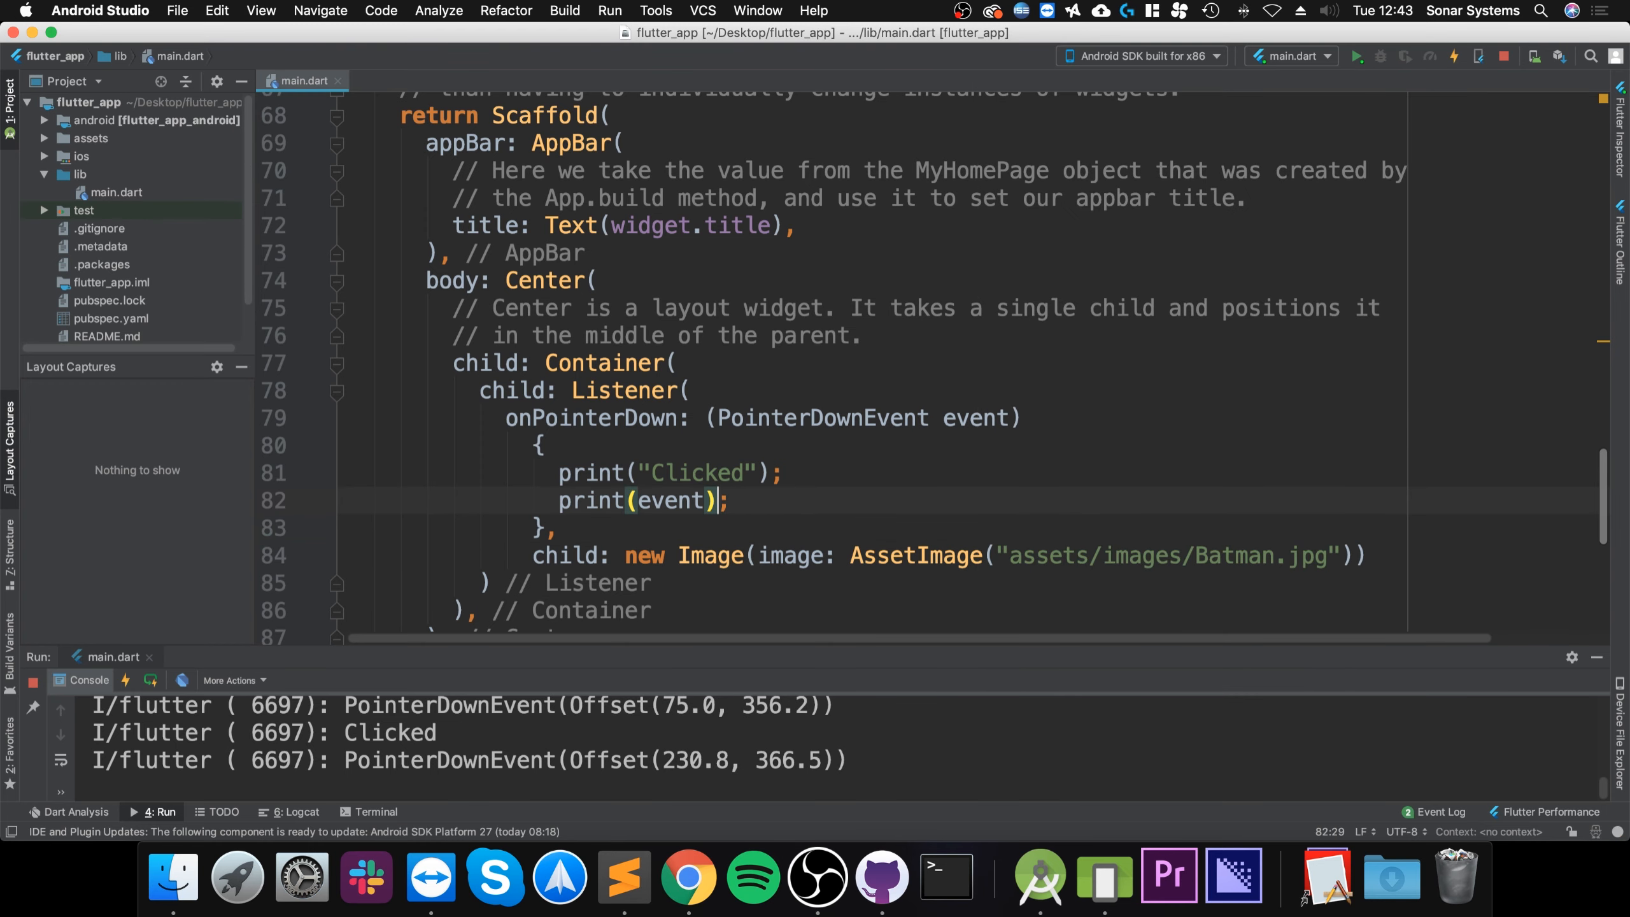
# Remove the print(event) line, leaving only print("Clicked") in onPointerDown
pyautogui.write('.')
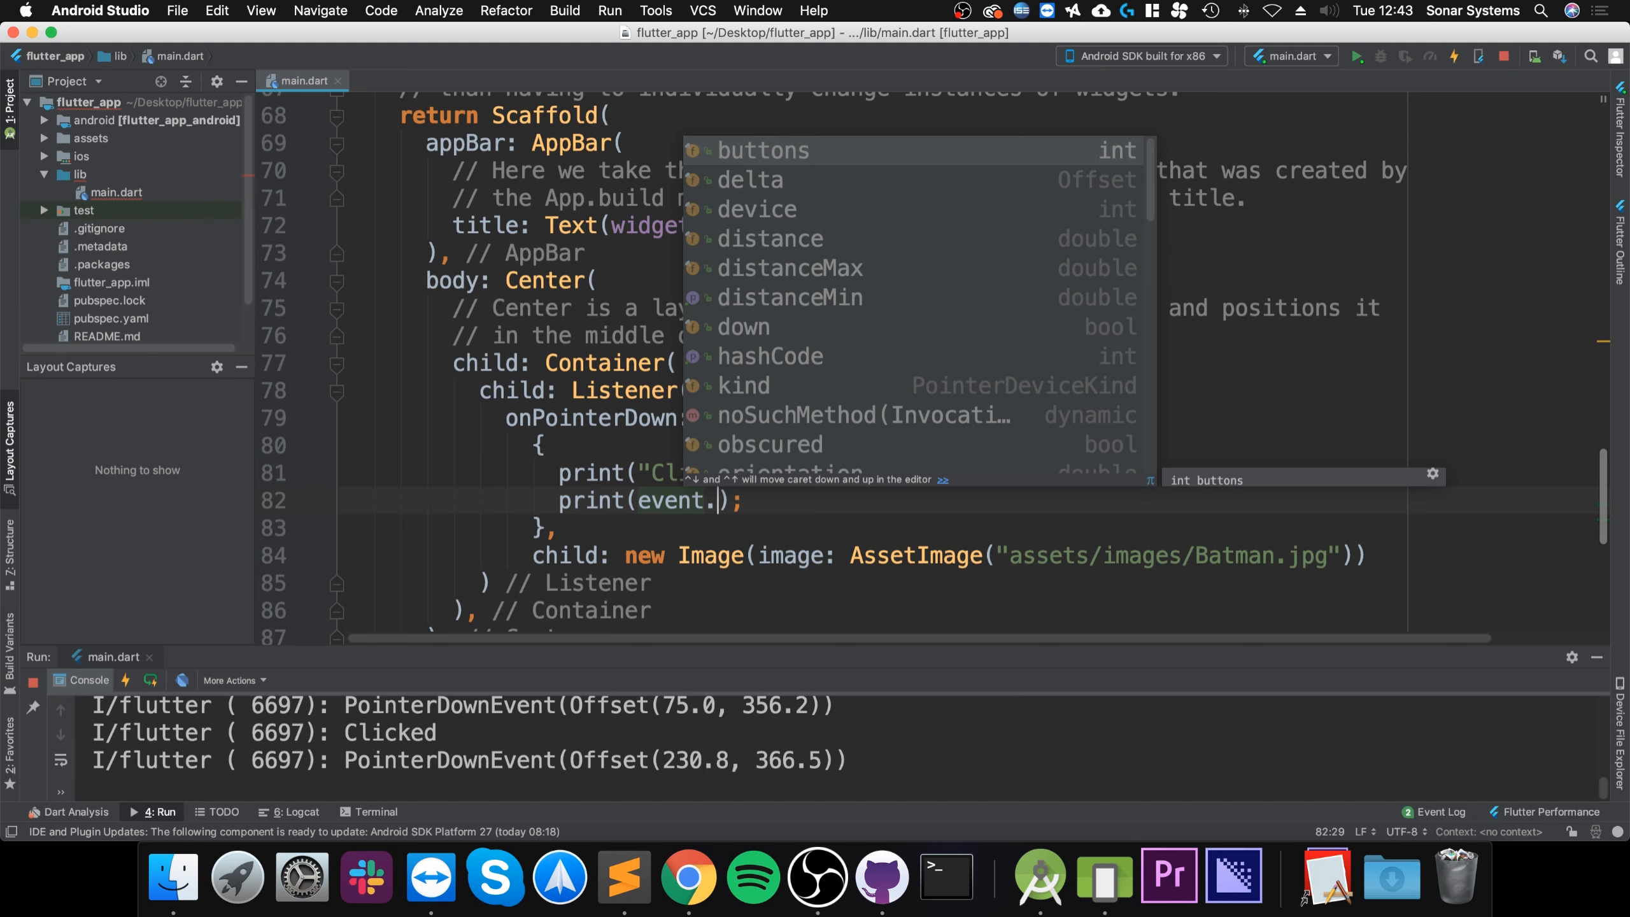
pyautogui.scroll(-3)
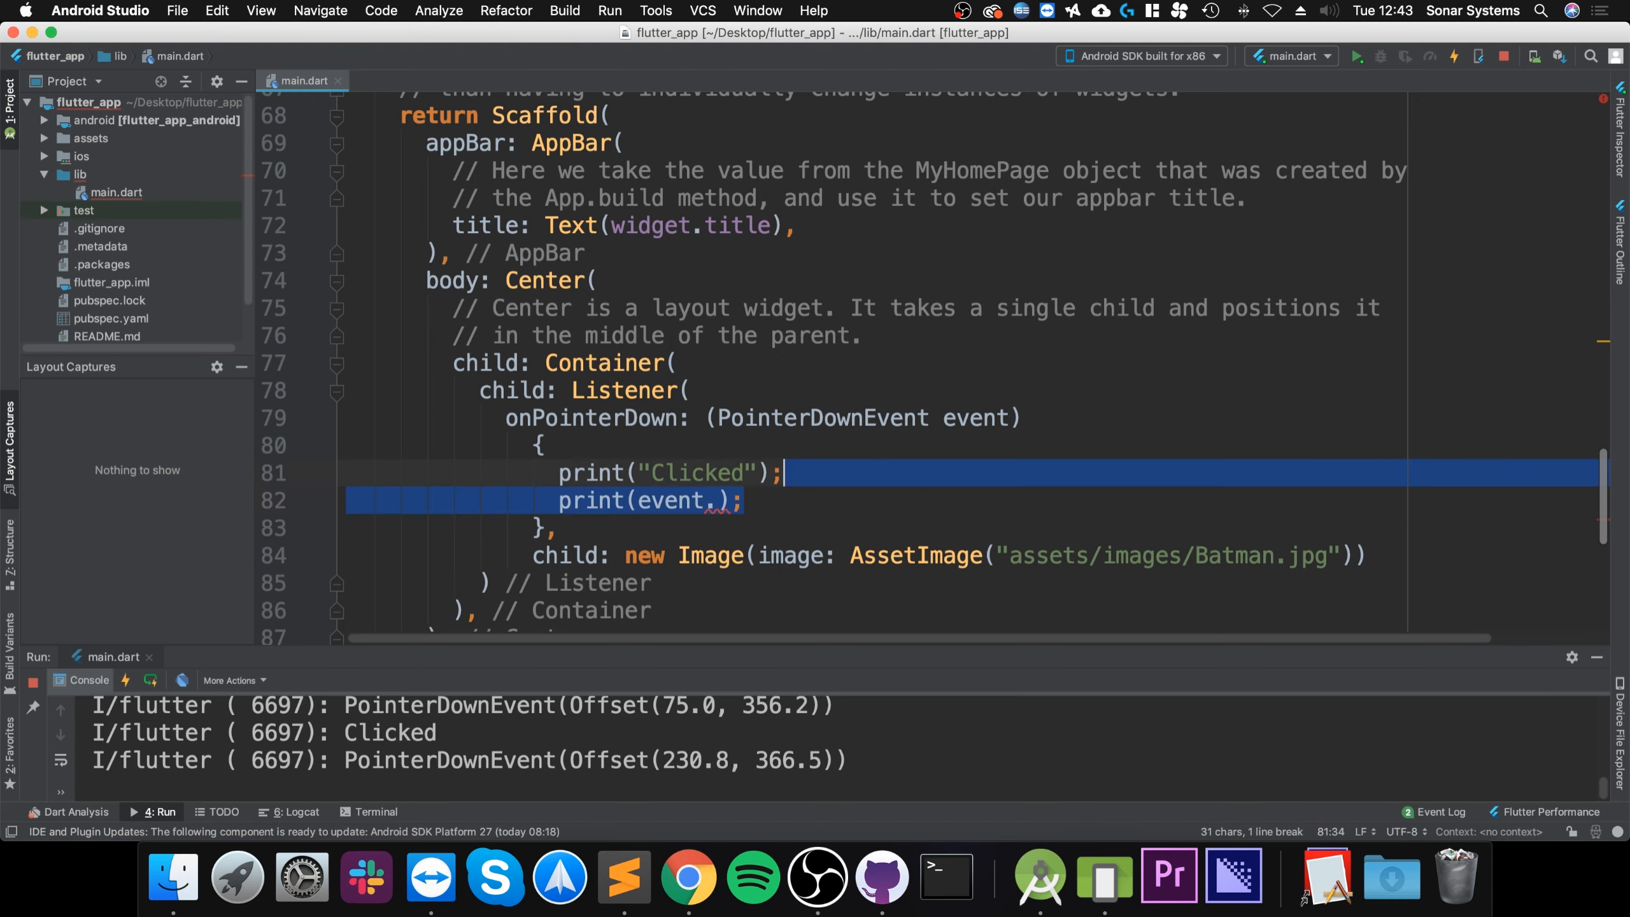
pyautogui.press('Delete')
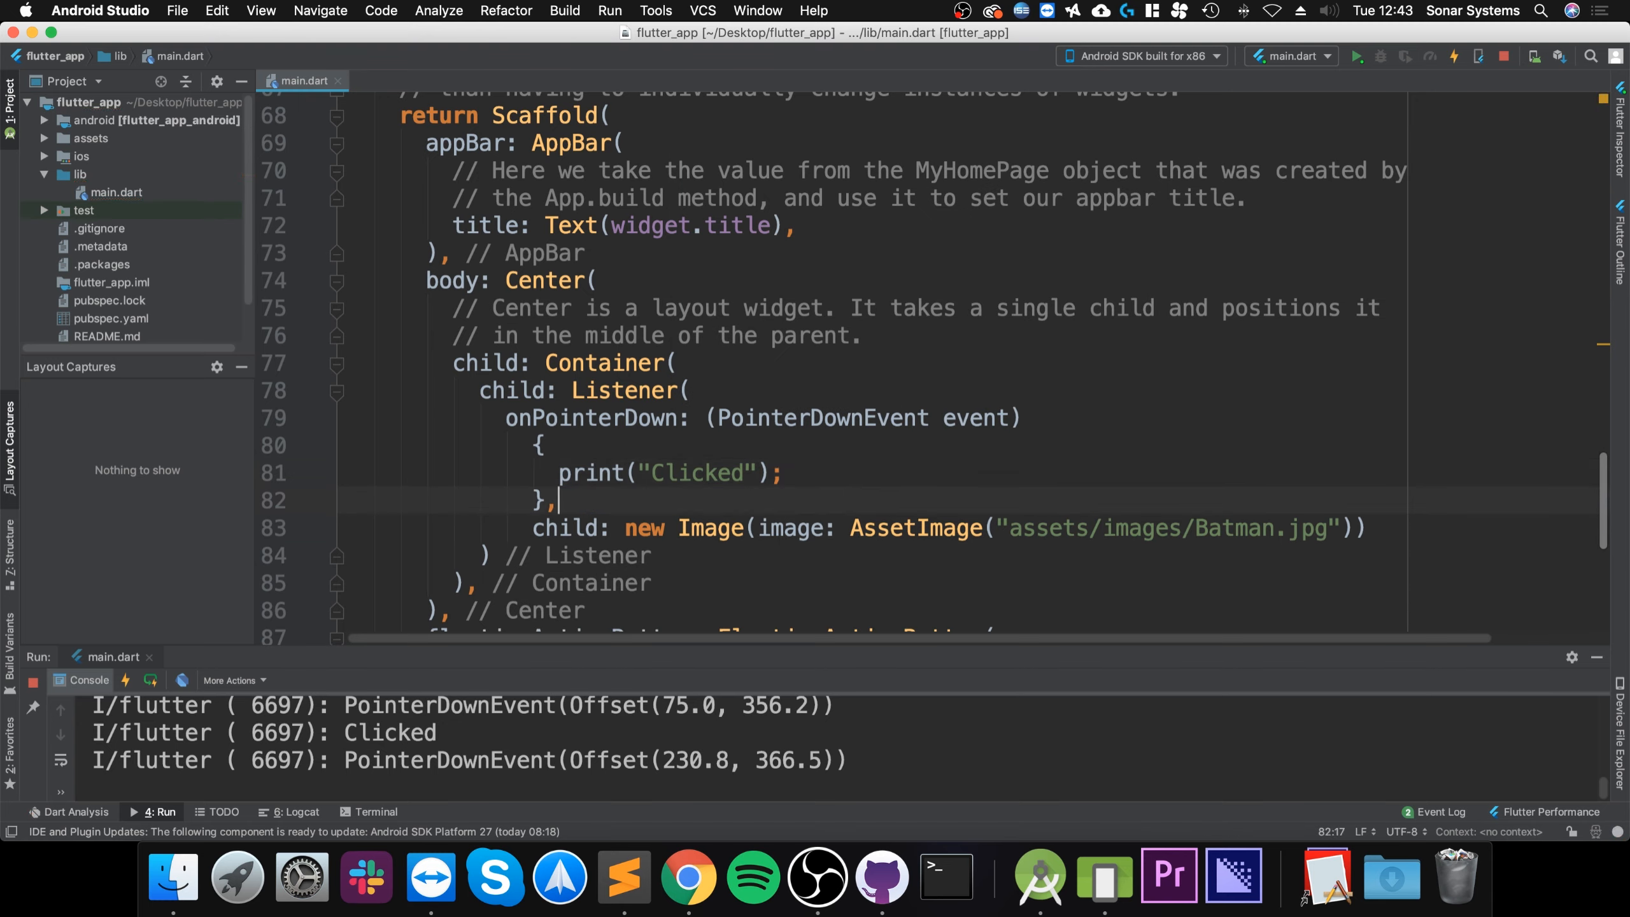
# Add an onPointerMove handler from completion with empty parentheses and an empty body
pyautogui.write('on')
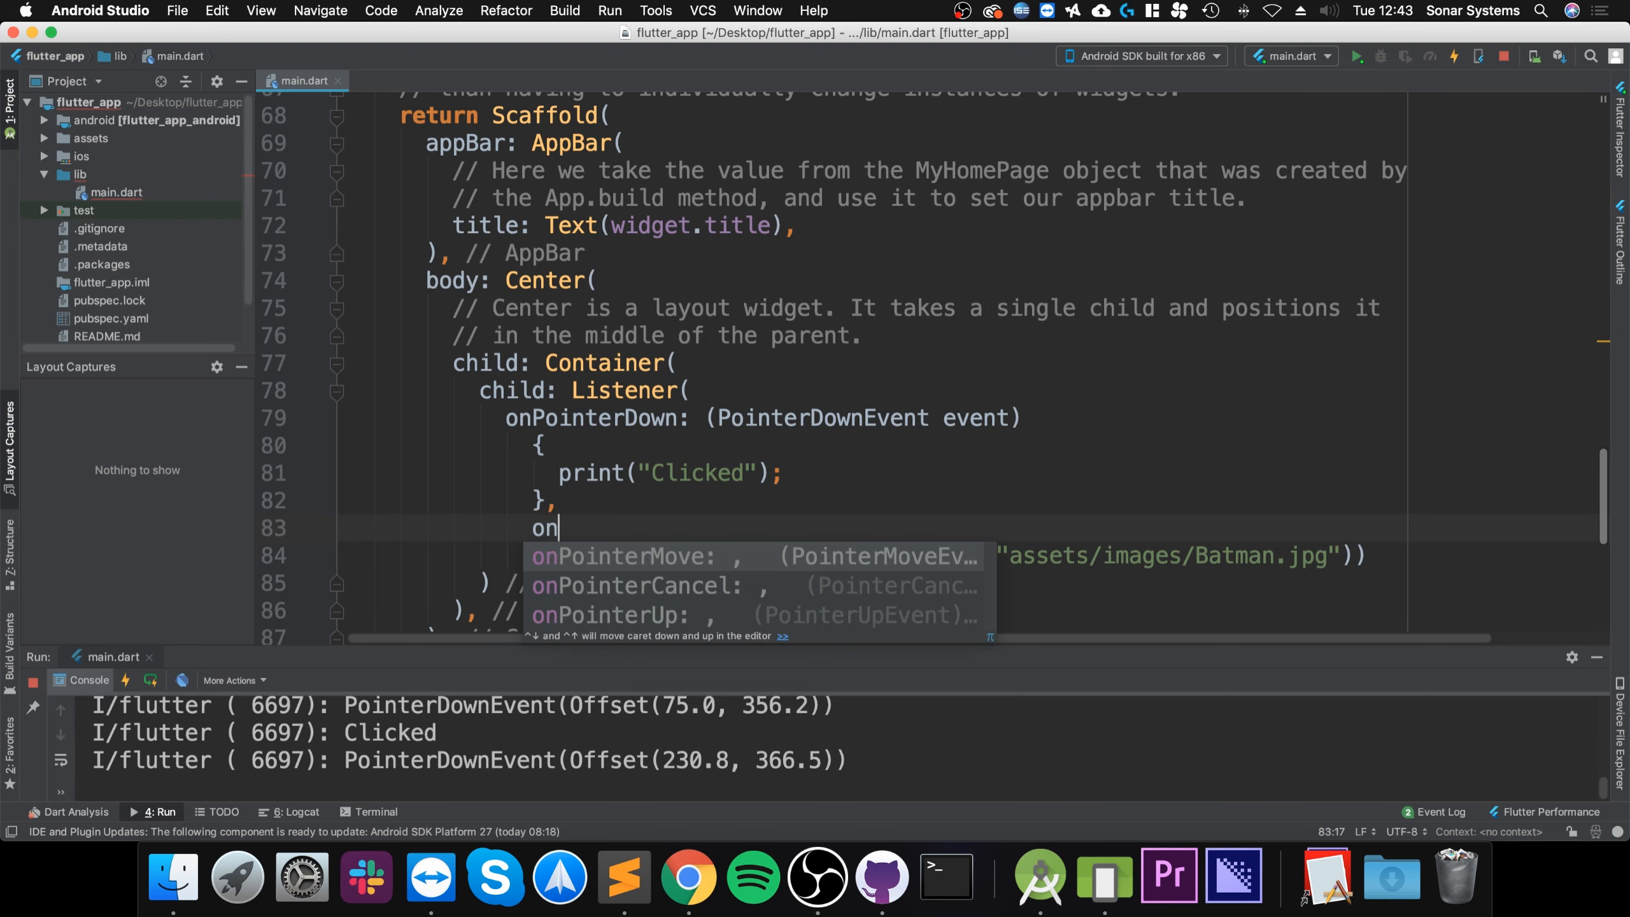
pyautogui.click(609, 555)
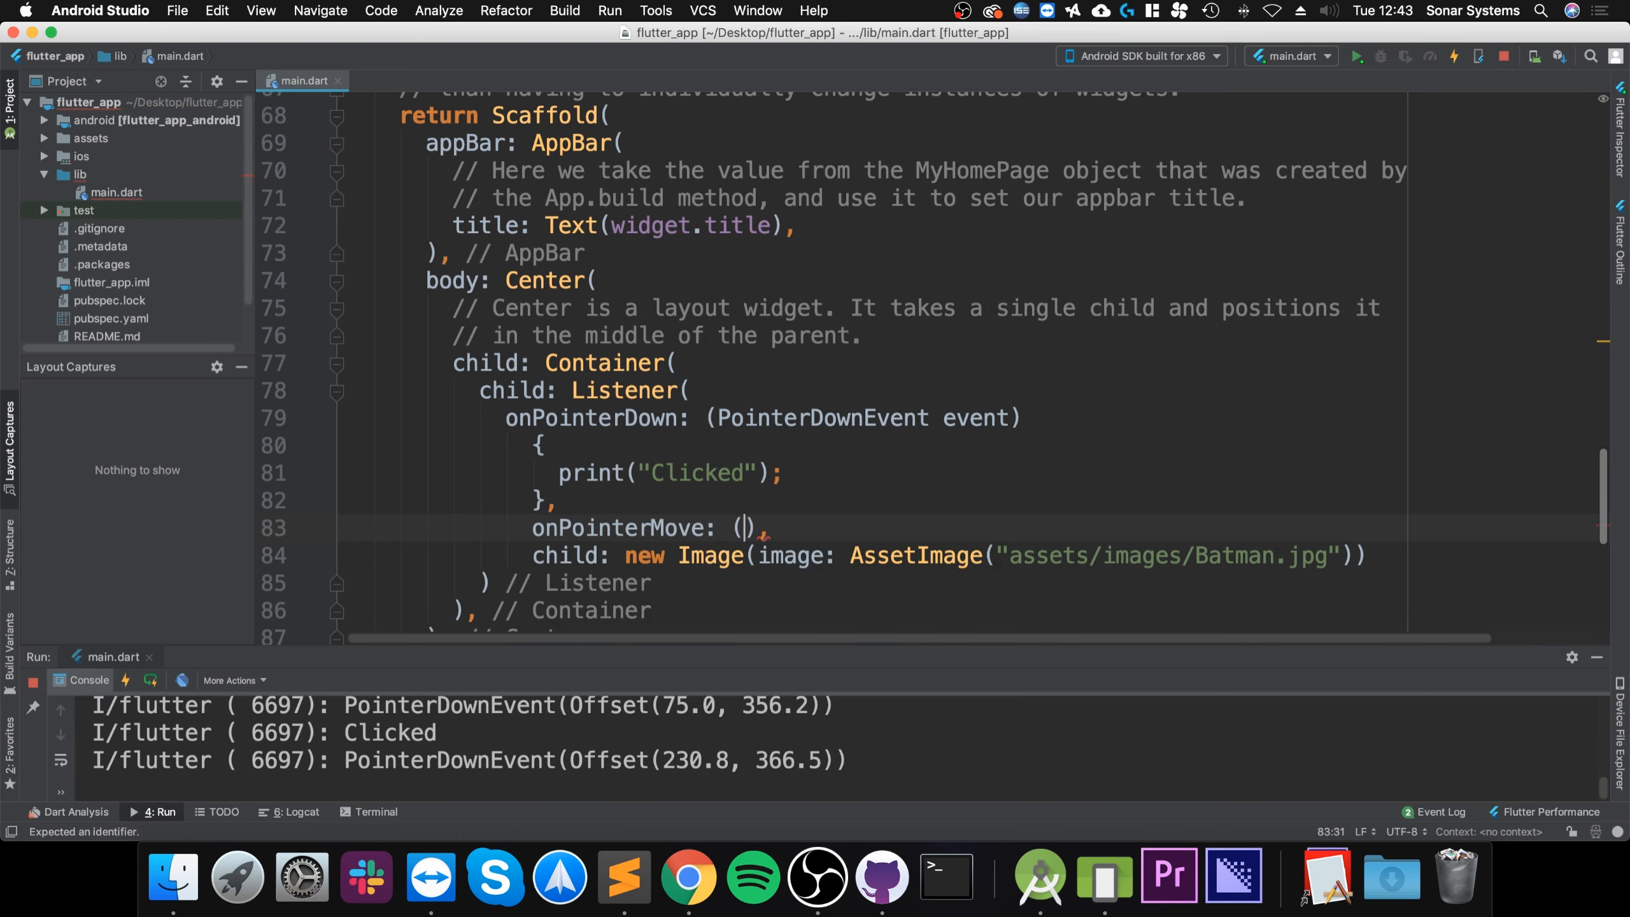
pyautogui.write('PointerMoveEvent event')
pyautogui.write('{')
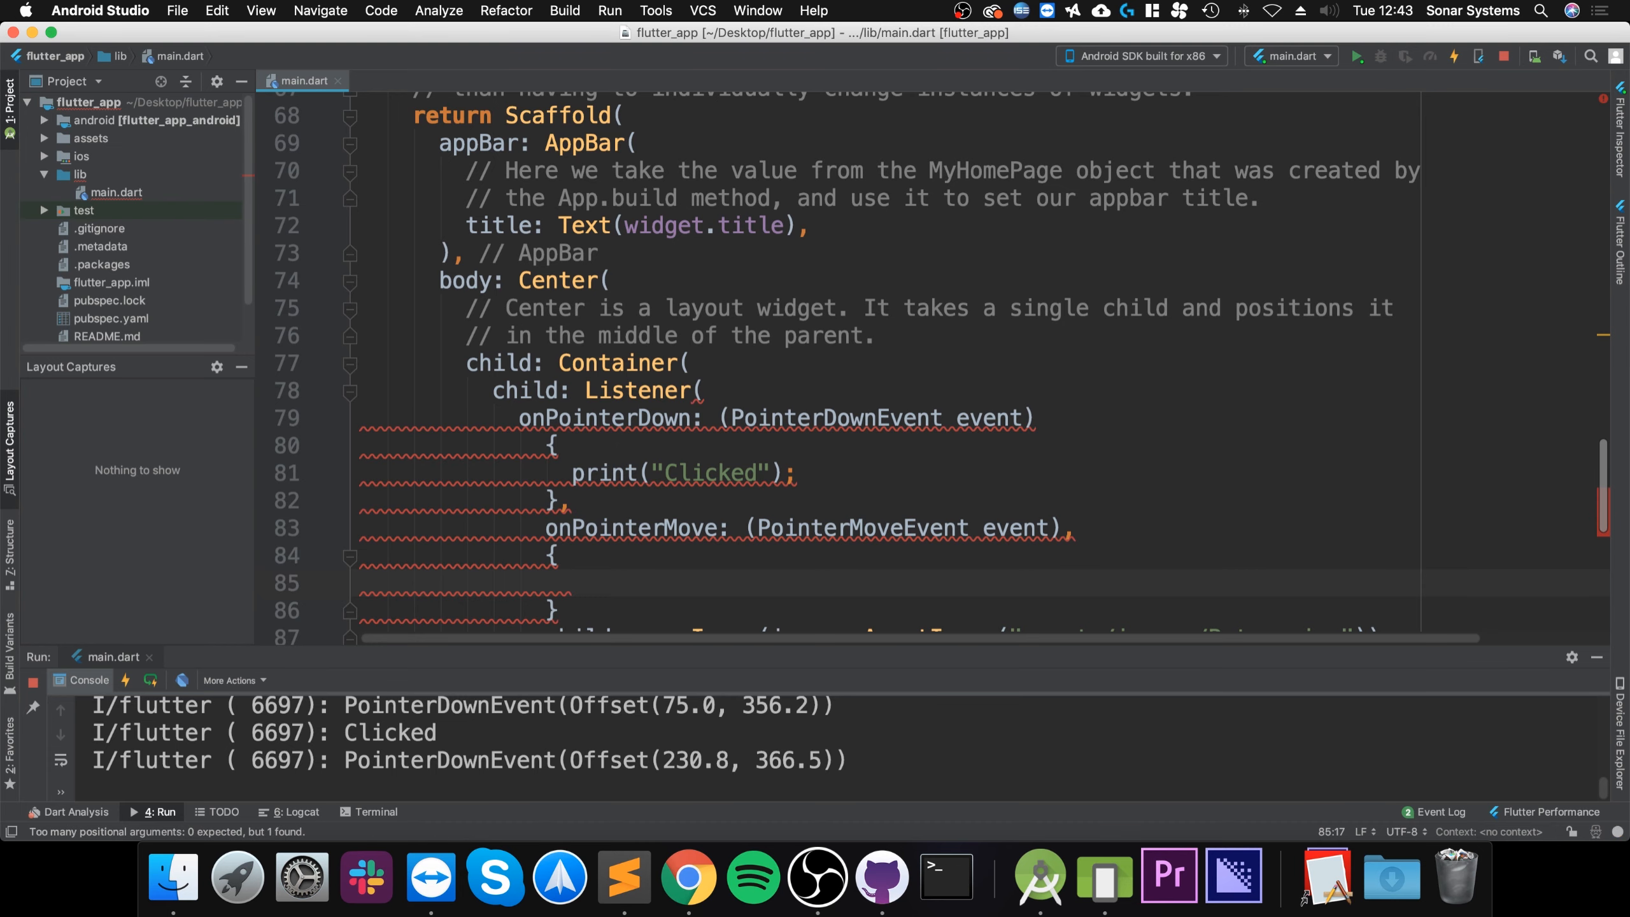
pyautogui.scroll(-3)
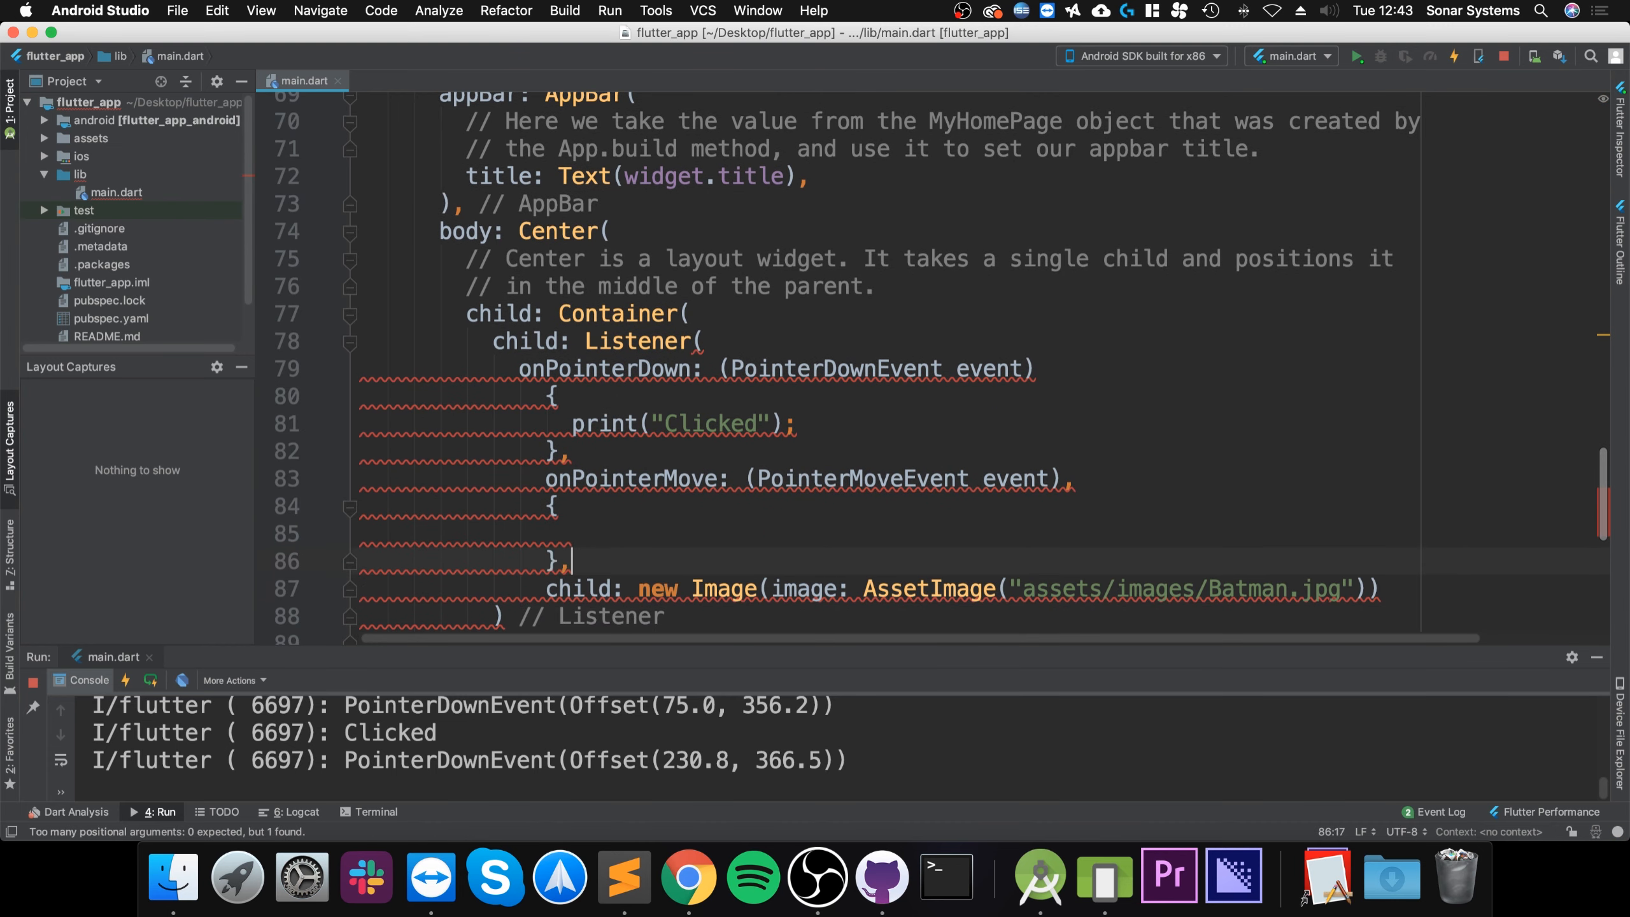
pyautogui.click(554, 507)
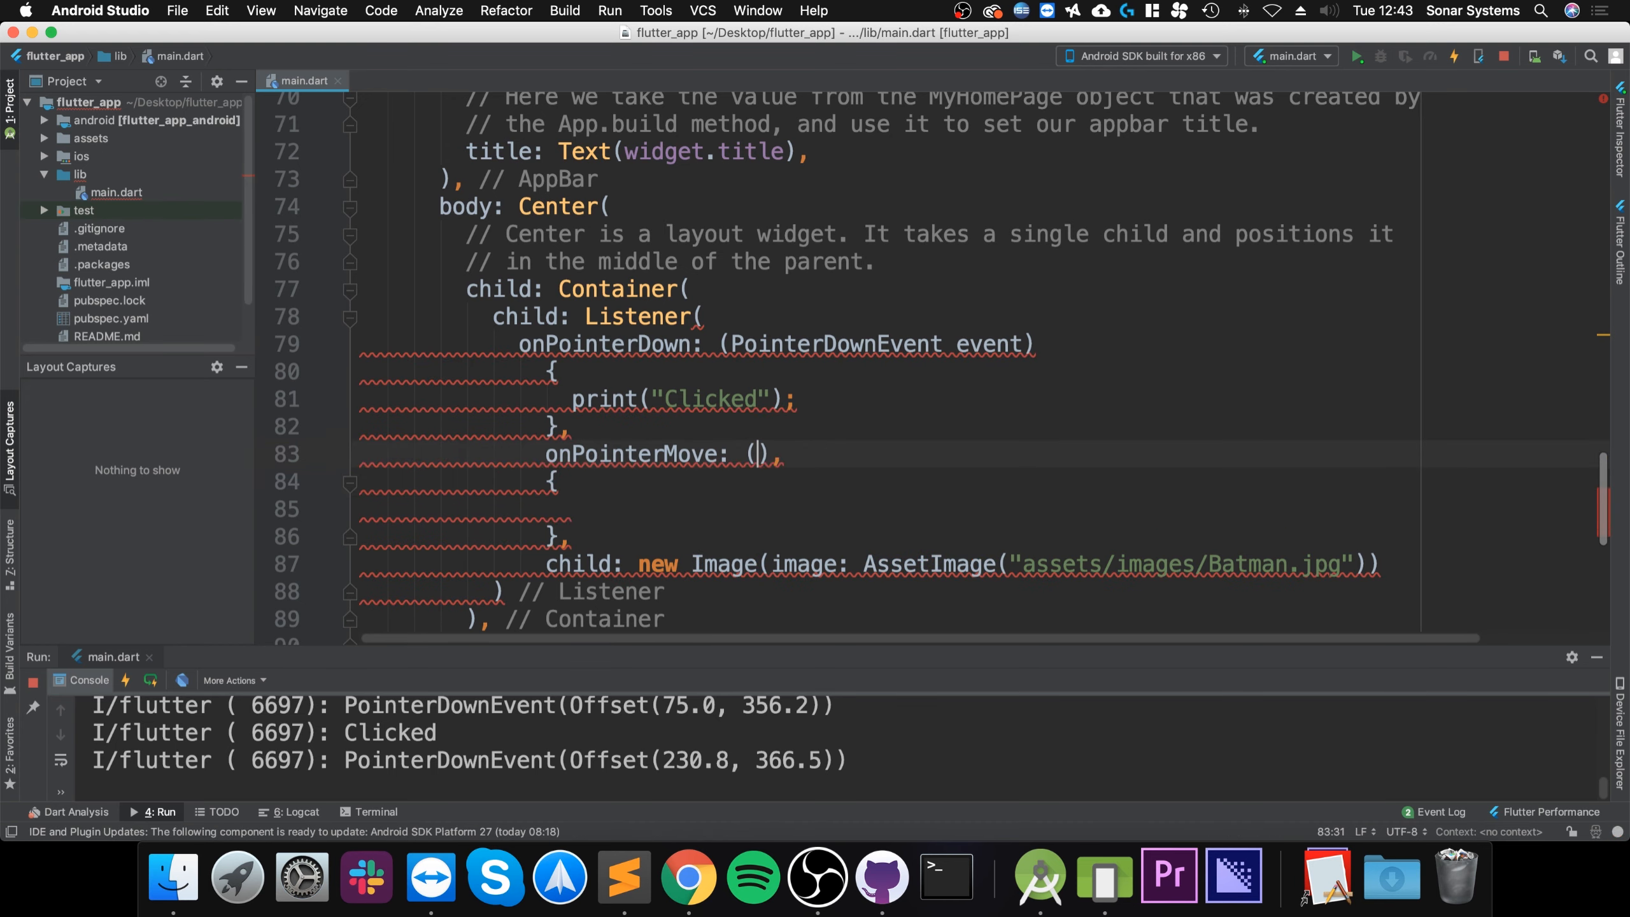
# Give onPointerMove a PointerMoveEvent event parameter printing "Moved" and the event
pyautogui.write('PointerMoveEvent event')
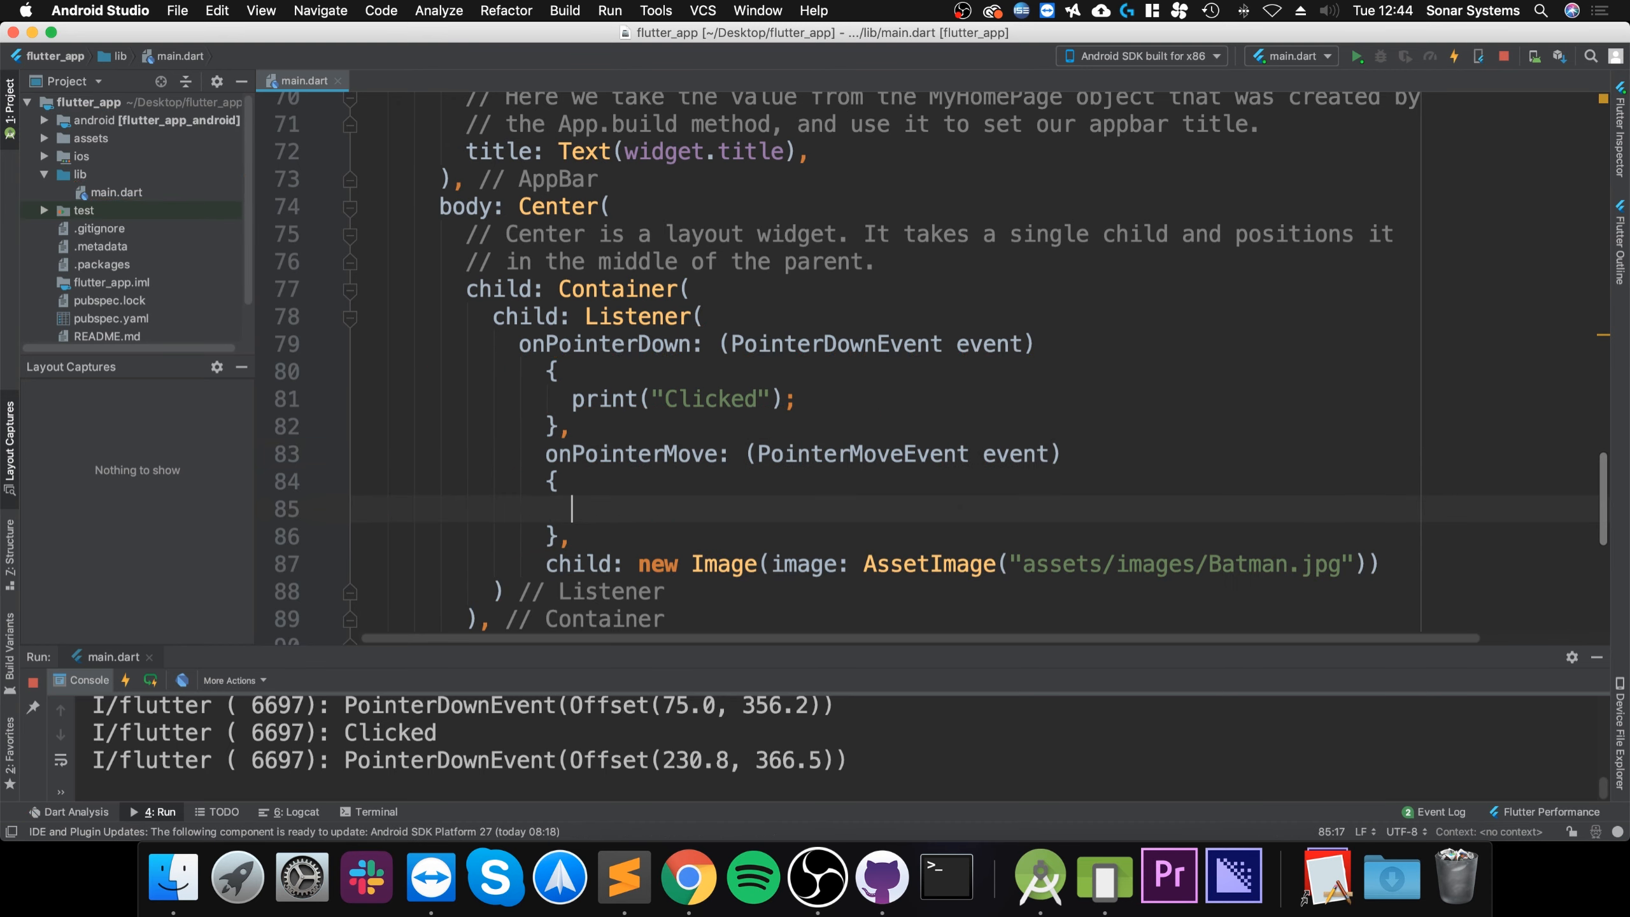
pyautogui.write('print("Moved");')
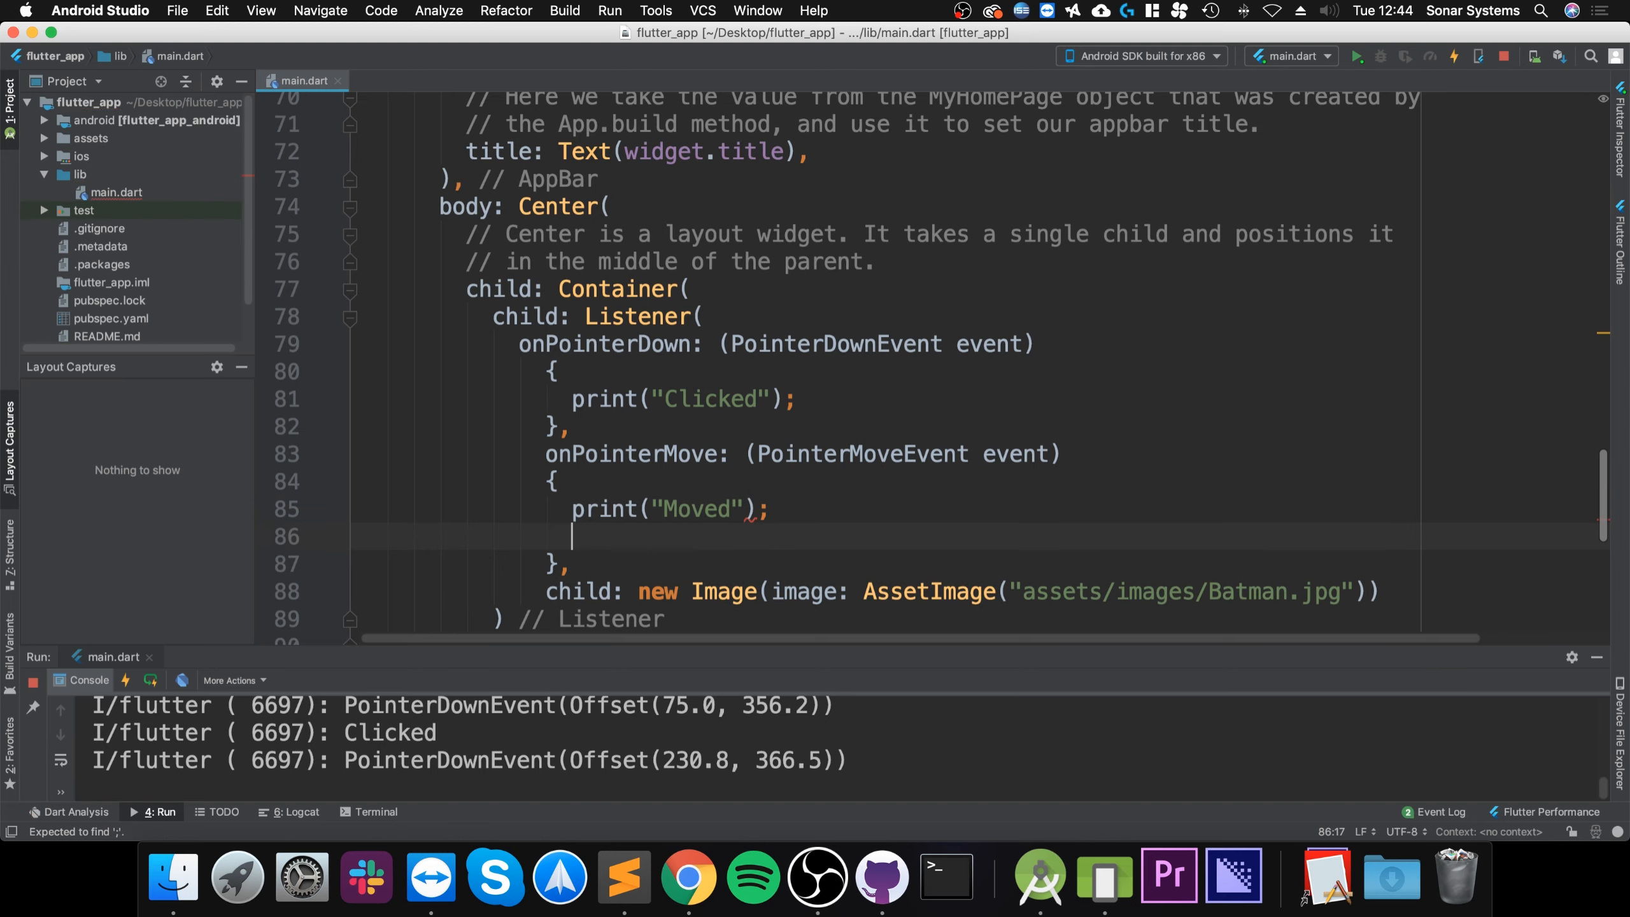
pyautogui.write('print();')
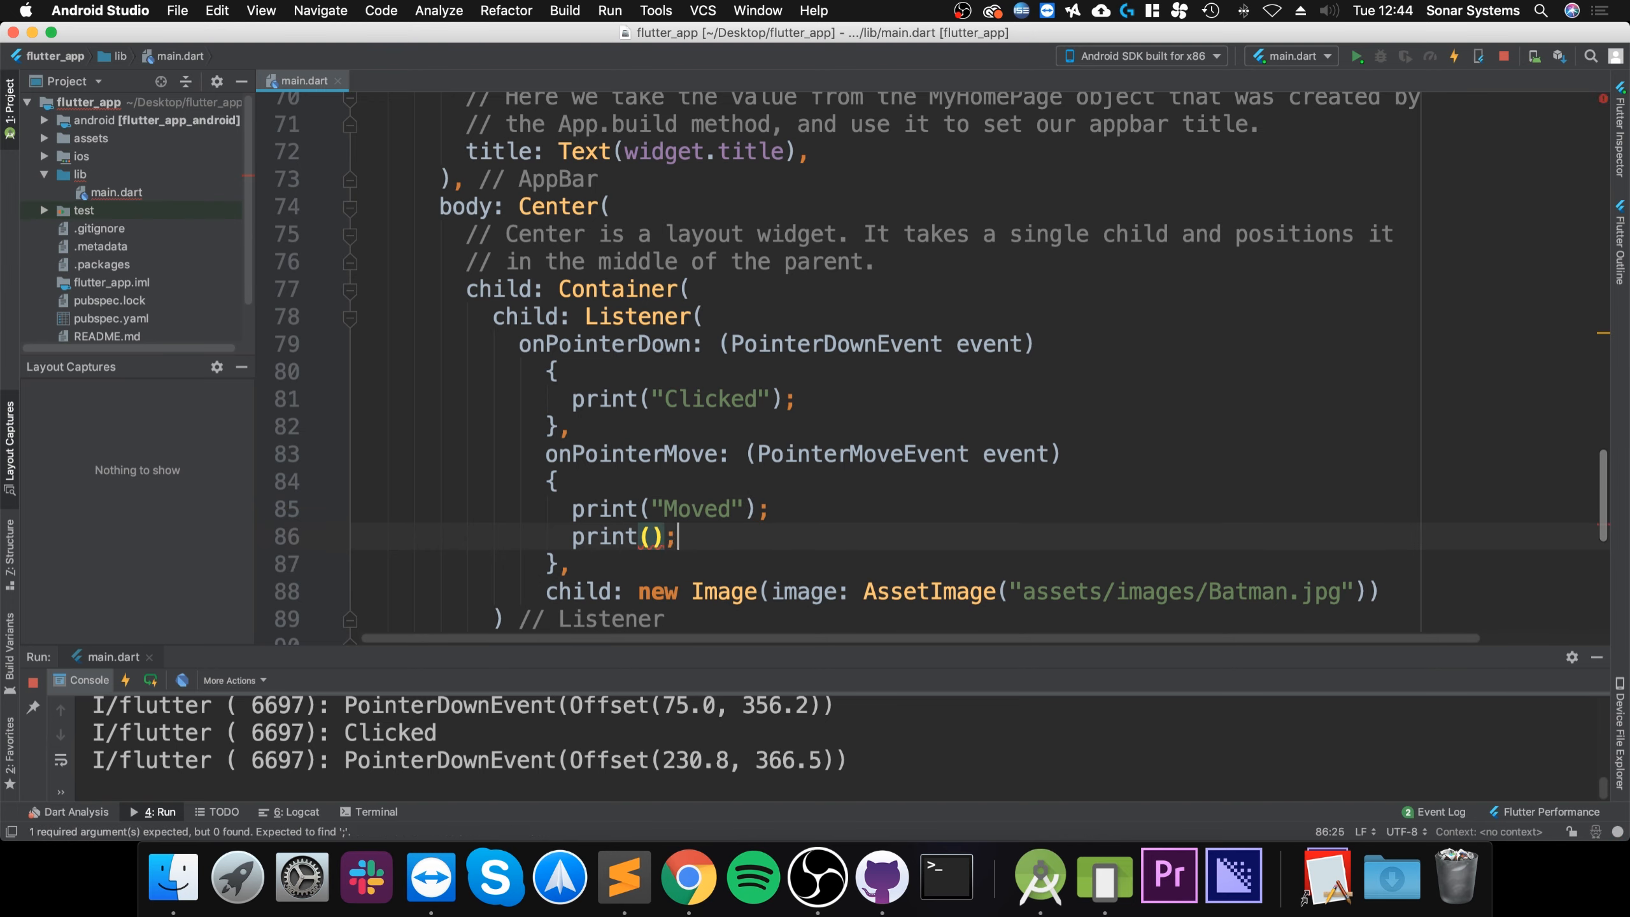
pyautogui.write('event')
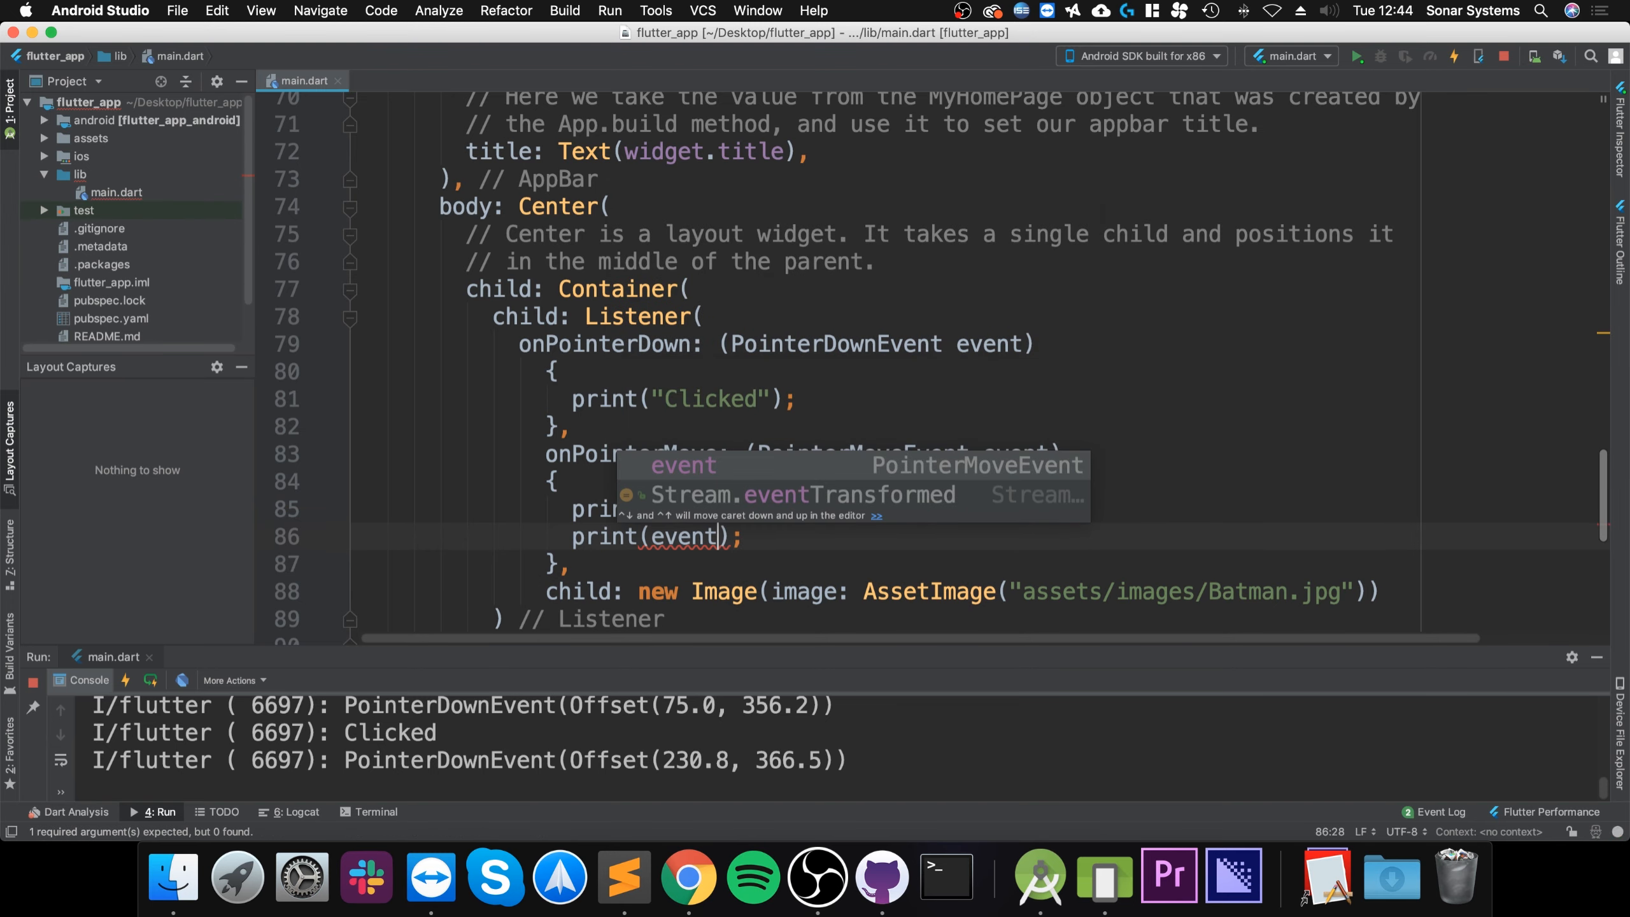